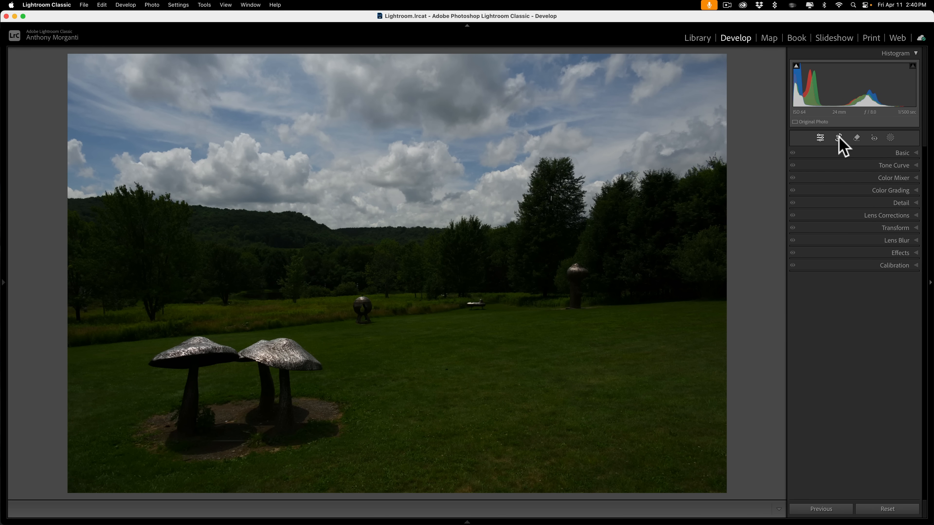
# Expand the Basic panel to show the global tone and white-balance sliders
pyautogui.click(838, 138)
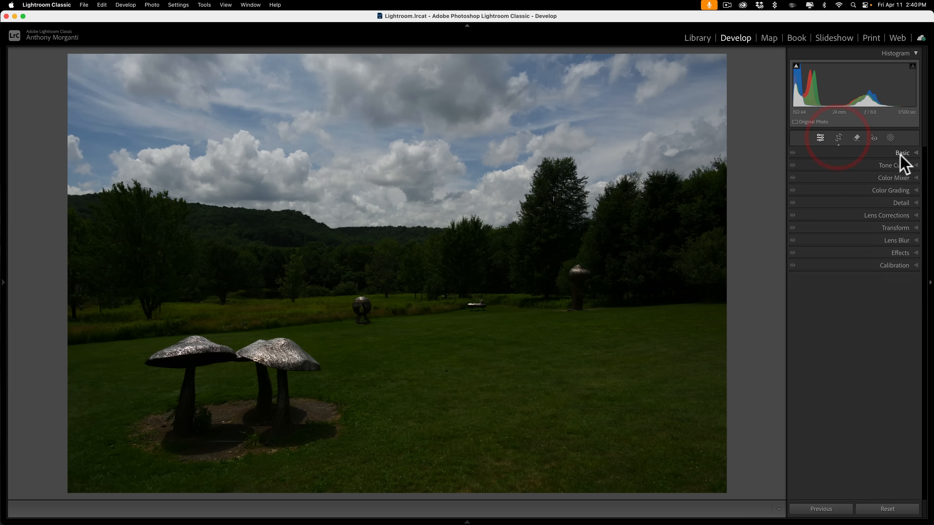
pyautogui.click(901, 153)
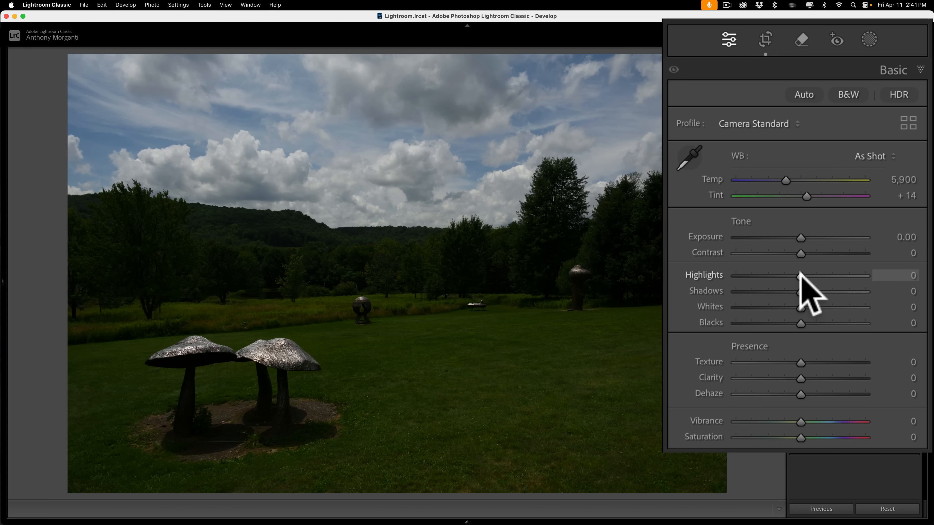
# Lower Highlights to -100 and lift Shadows to +100 to recover sky and field
pyautogui.moveTo(801, 275); pyautogui.dragTo(735, 275)
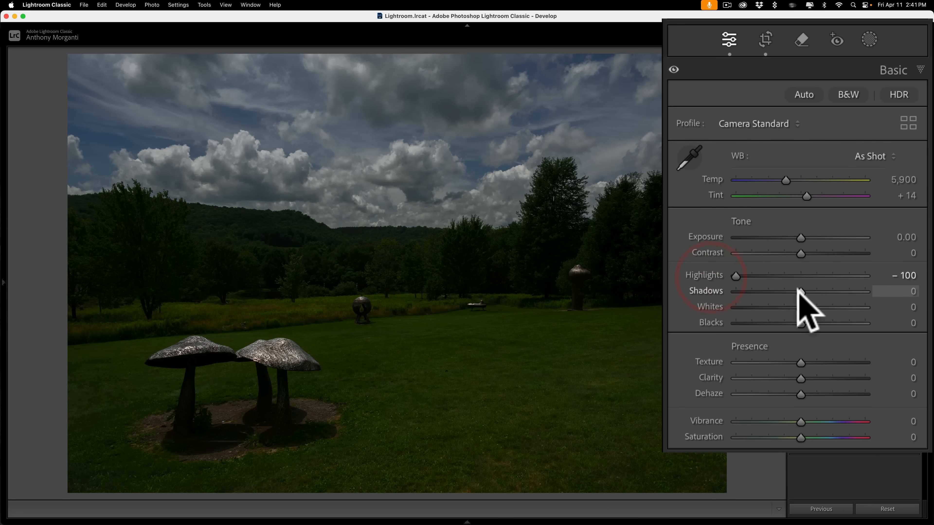
pyautogui.moveTo(801, 291); pyautogui.dragTo(865, 292)
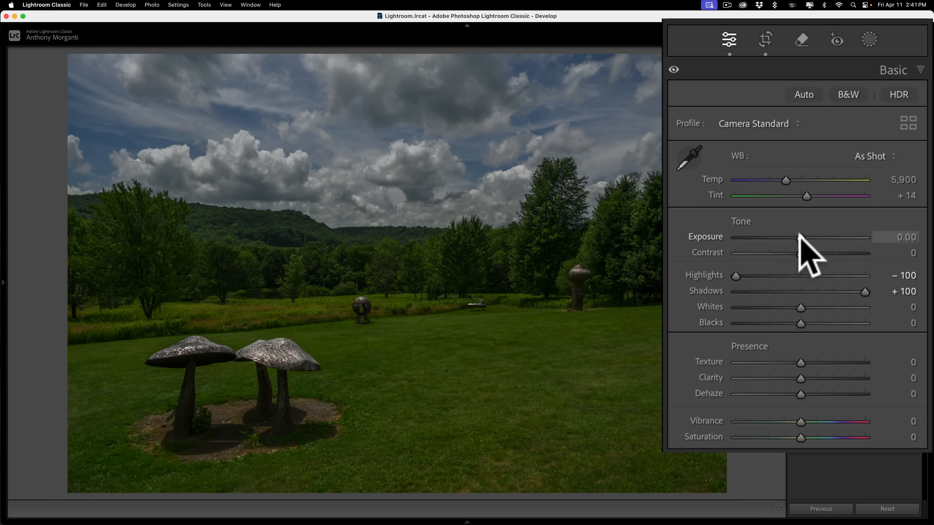
# Raise Exposure gradually to about +0.95 to brighten the whole scene
pyautogui.moveTo(801, 237); pyautogui.dragTo(805, 237)
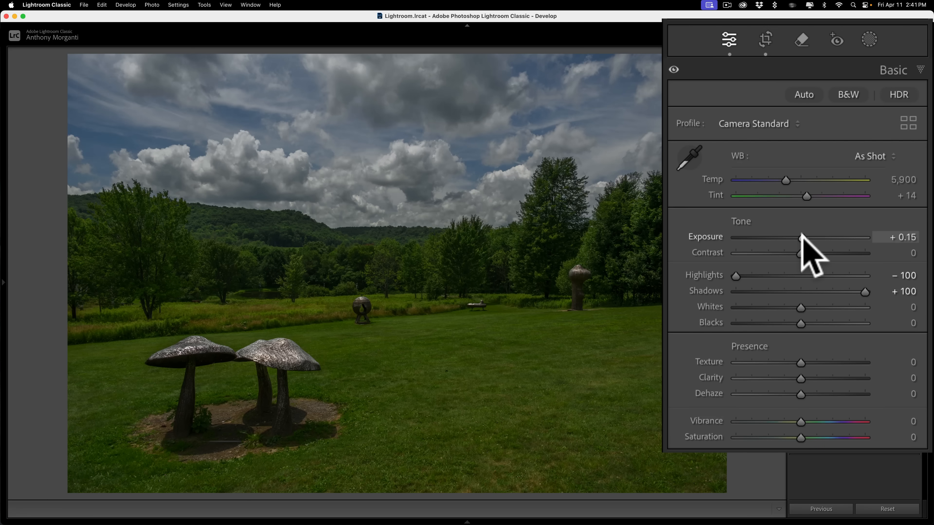
pyautogui.moveTo(801, 238); pyautogui.dragTo(809, 238)
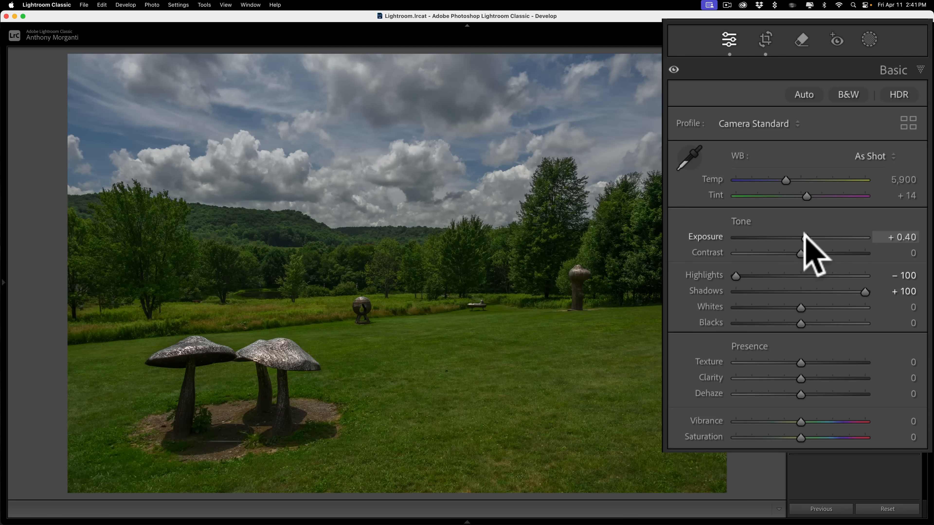
pyautogui.moveTo(784, 236); pyautogui.dragTo(806, 236)
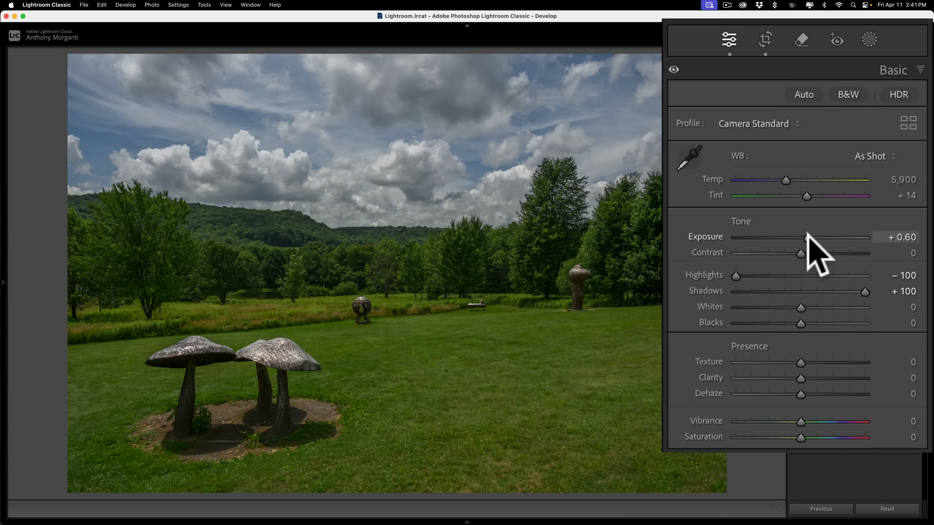
pyautogui.moveTo(806, 239); pyautogui.dragTo(809, 238)
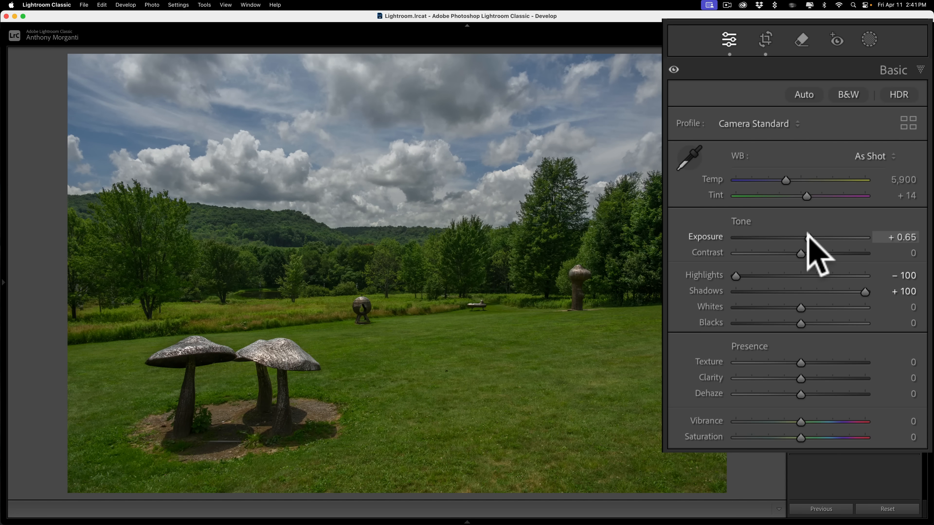
pyautogui.moveTo(801, 237); pyautogui.dragTo(819, 237)
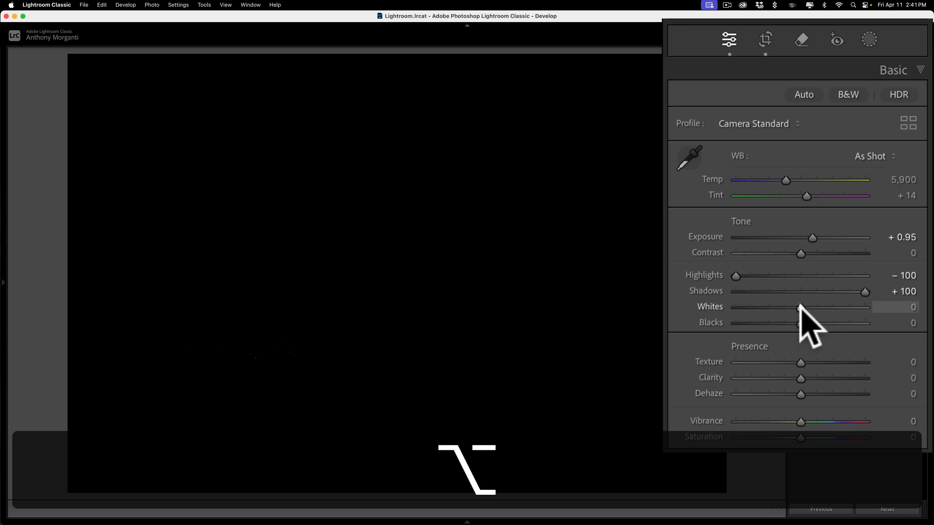
# Set Whites to -40 using the clipping preview, after trying values up to +28
pyautogui.moveTo(799, 307); pyautogui.dragTo(801, 307)
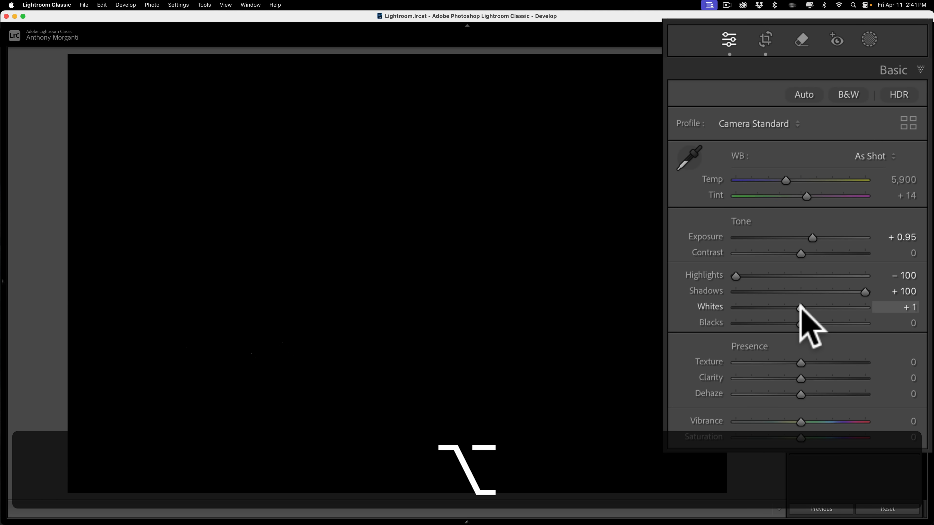
pyautogui.moveTo(801, 308); pyautogui.dragTo(817, 308)
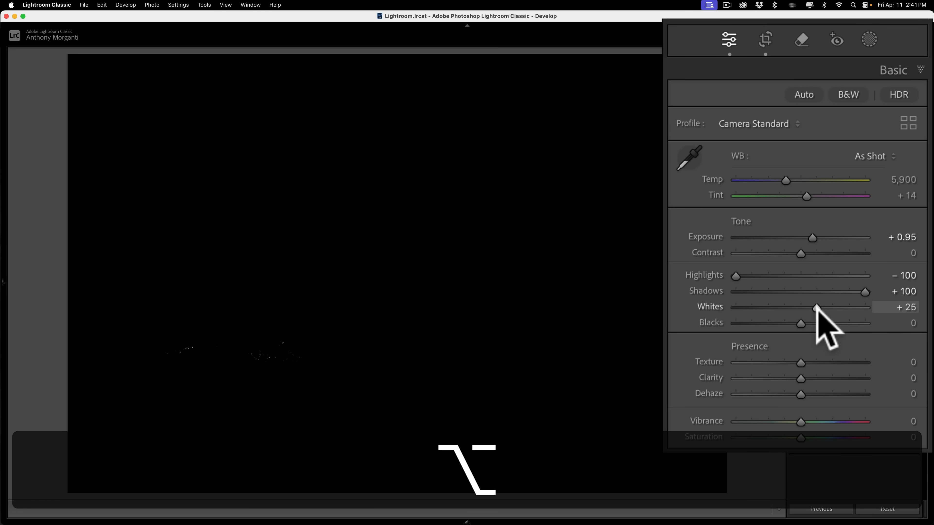
pyautogui.moveTo(816, 308); pyautogui.dragTo(819, 308)
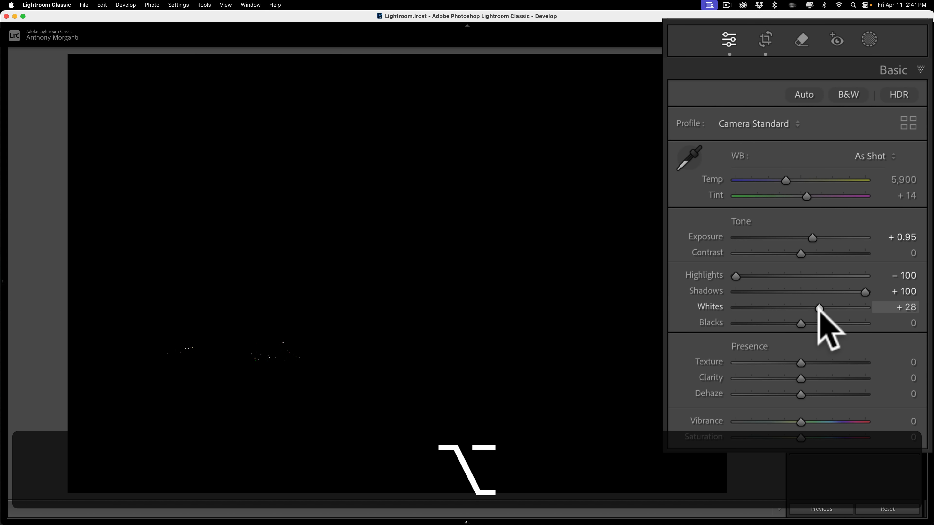
pyautogui.moveTo(817, 307); pyautogui.dragTo(806, 308)
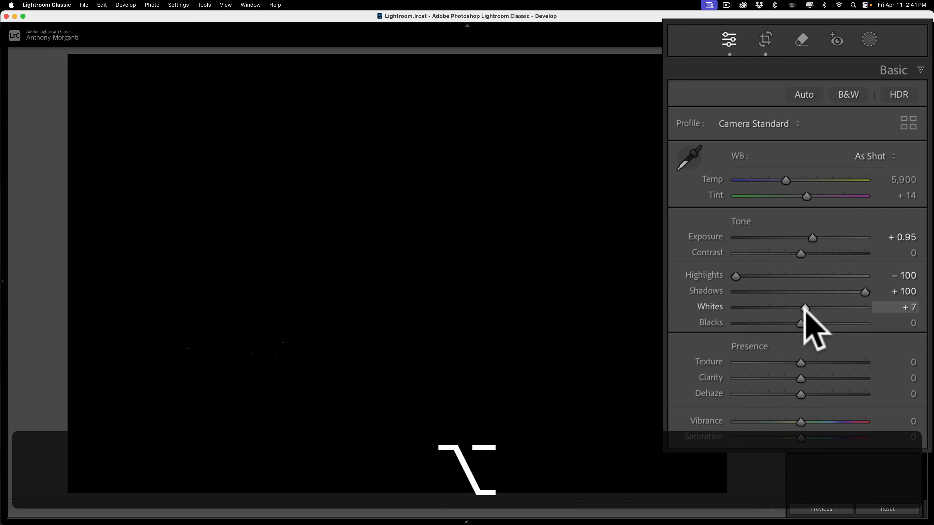
pyautogui.moveTo(806, 307); pyautogui.dragTo(791, 307)
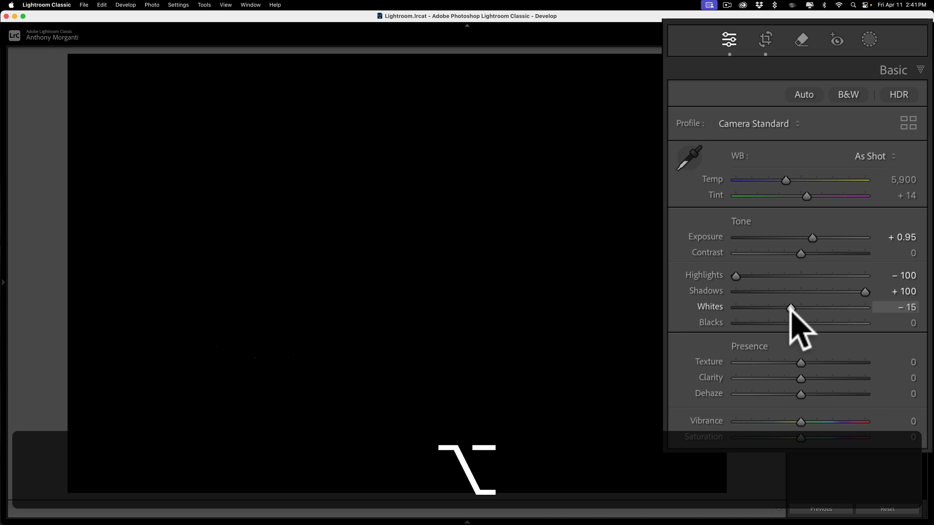
pyautogui.moveTo(790, 307); pyautogui.dragTo(783, 307)
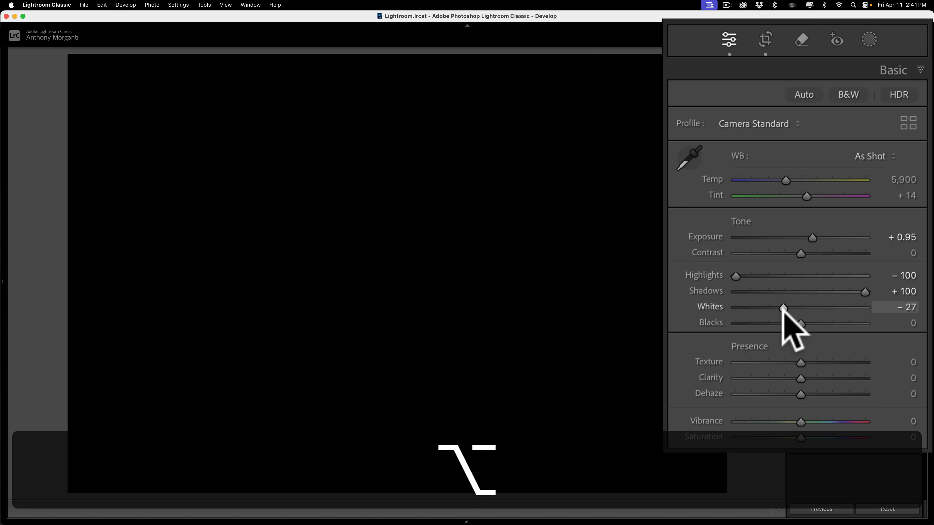
pyautogui.moveTo(783, 306); pyautogui.dragTo(774, 307)
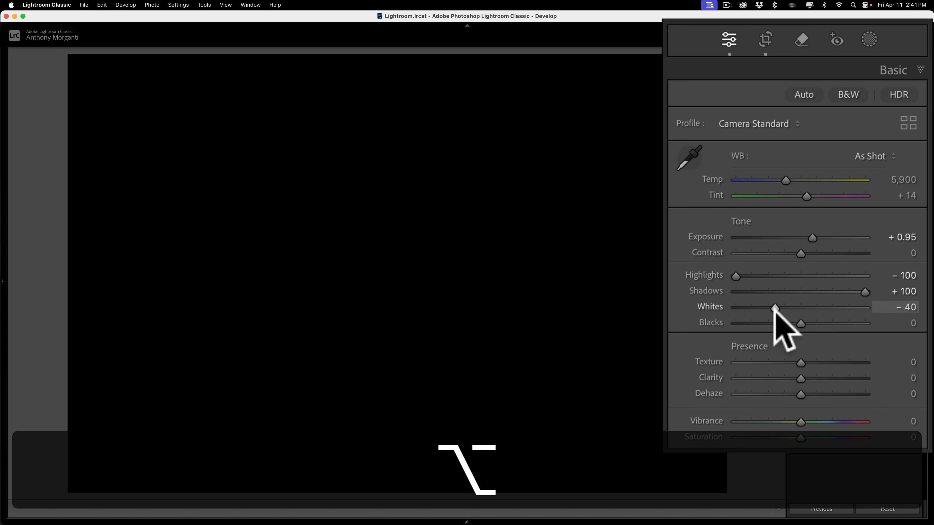
pyautogui.click(775, 309)
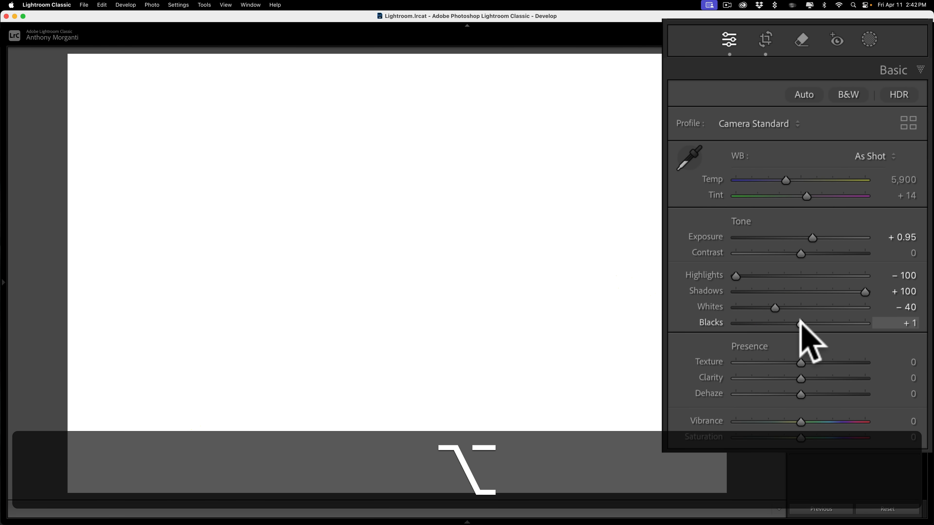
# Pull Blacks down to about -38 until slight clipping appears
pyautogui.moveTo(799, 323); pyautogui.dragTo(790, 323)
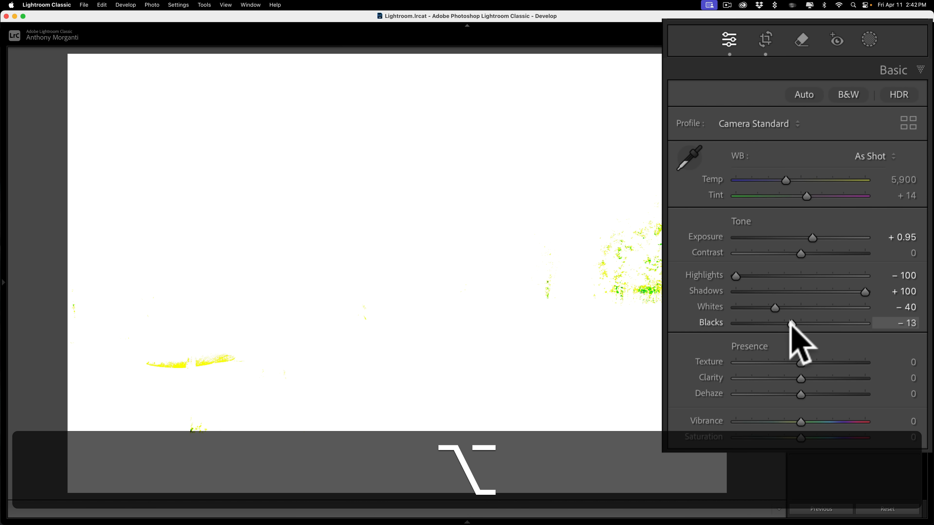
pyautogui.moveTo(791, 323); pyautogui.dragTo(783, 323)
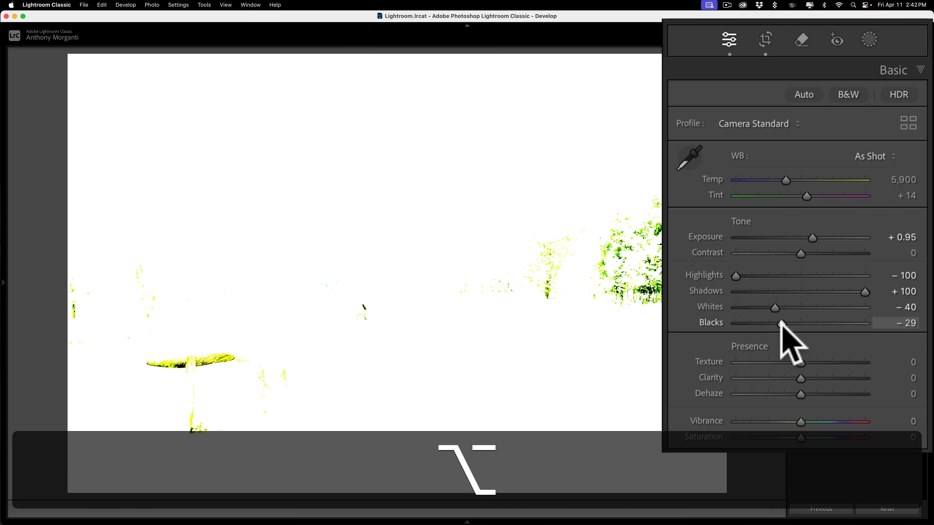
pyautogui.moveTo(782, 323); pyautogui.dragTo(772, 323)
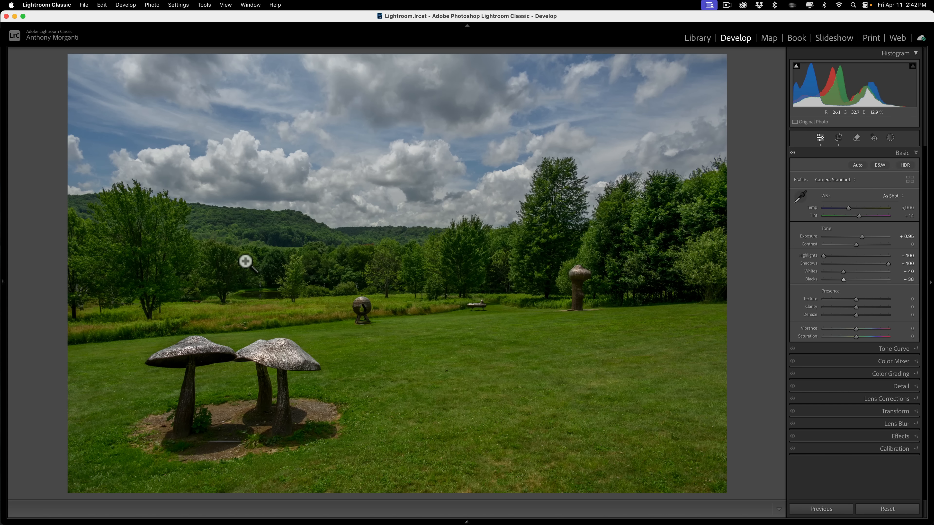
pyautogui.moveTo(520, 277)
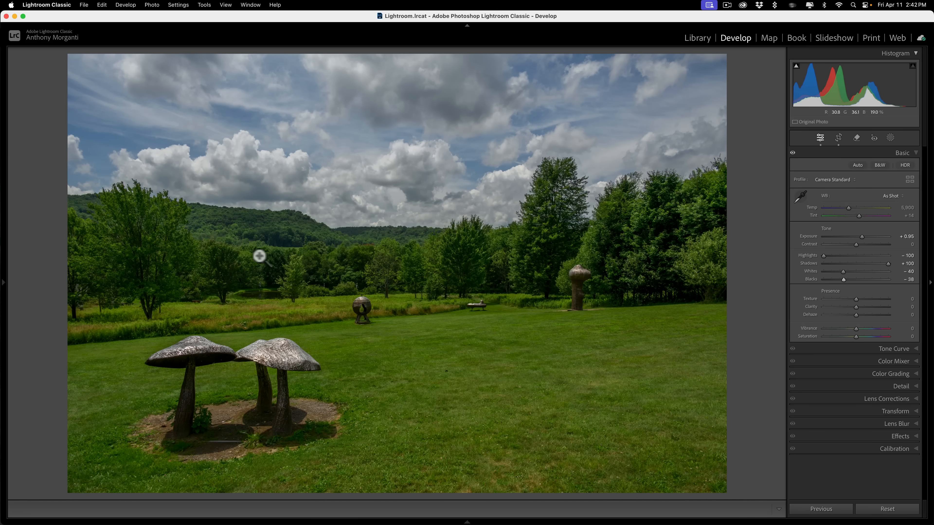
# Collapse the Basic panel now that the global tone edit is finished
pyautogui.click(902, 153)
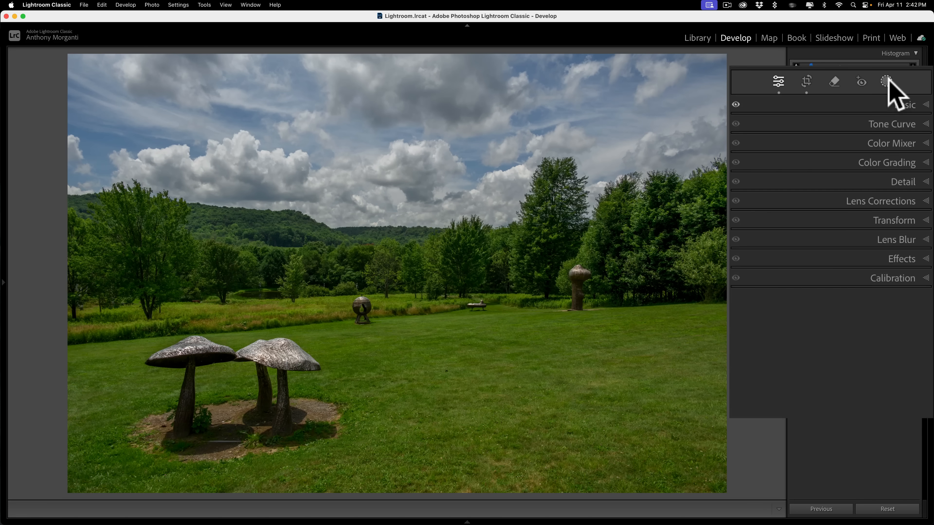
# Create a Linear Gradient mask fading from the sky down over the midground trees
pyautogui.click(886, 82)
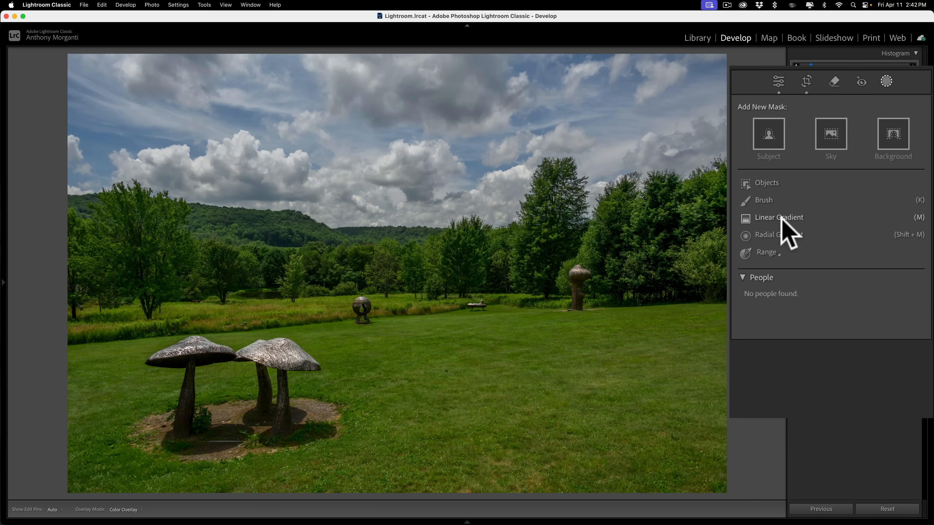
pyautogui.click(779, 217)
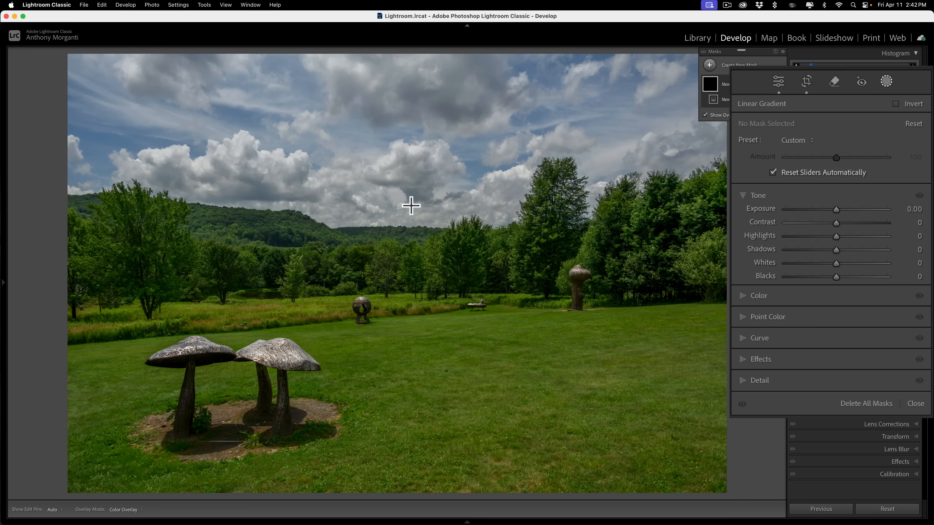
pyautogui.moveTo(411, 53); pyautogui.dragTo(410, 215)
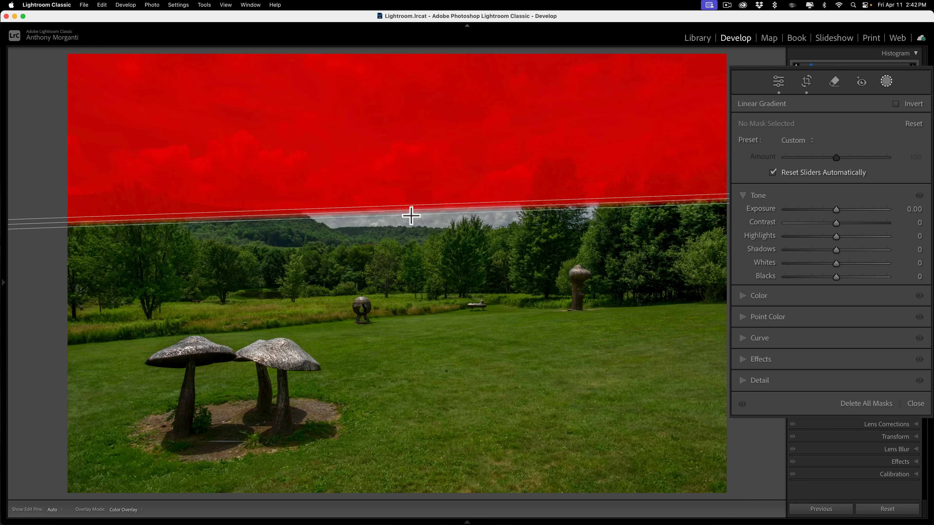
pyautogui.moveTo(411, 214); pyautogui.dragTo(409, 222)
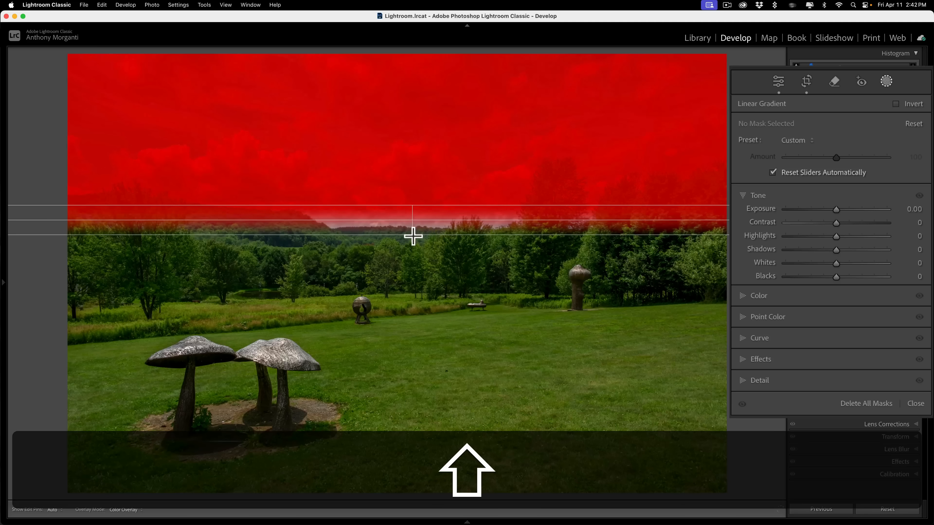
pyautogui.moveTo(412, 236); pyautogui.dragTo(420, 283)
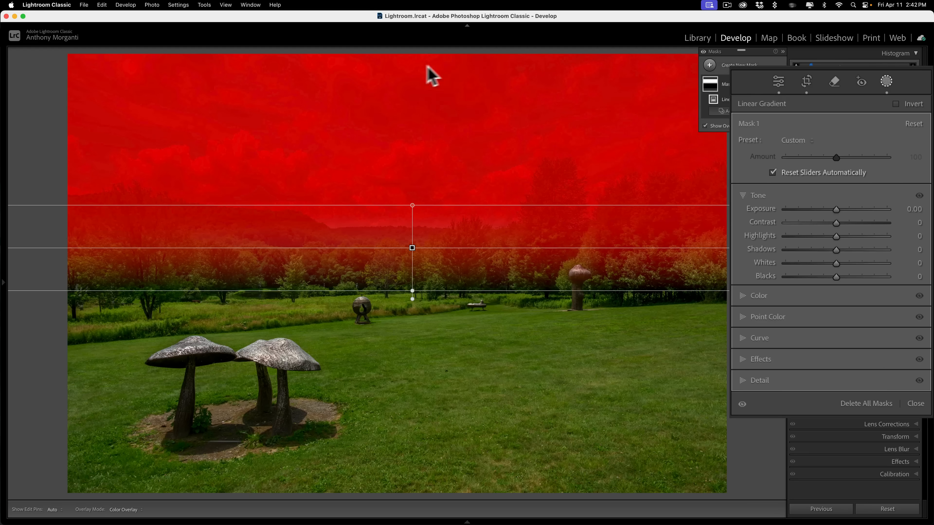
pyautogui.moveTo(449, 108)
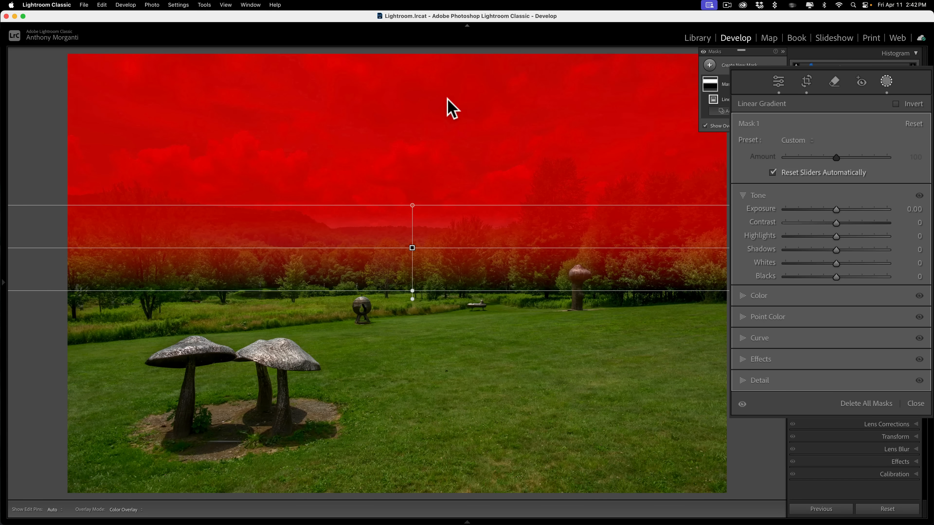
pyautogui.moveTo(433, 140)
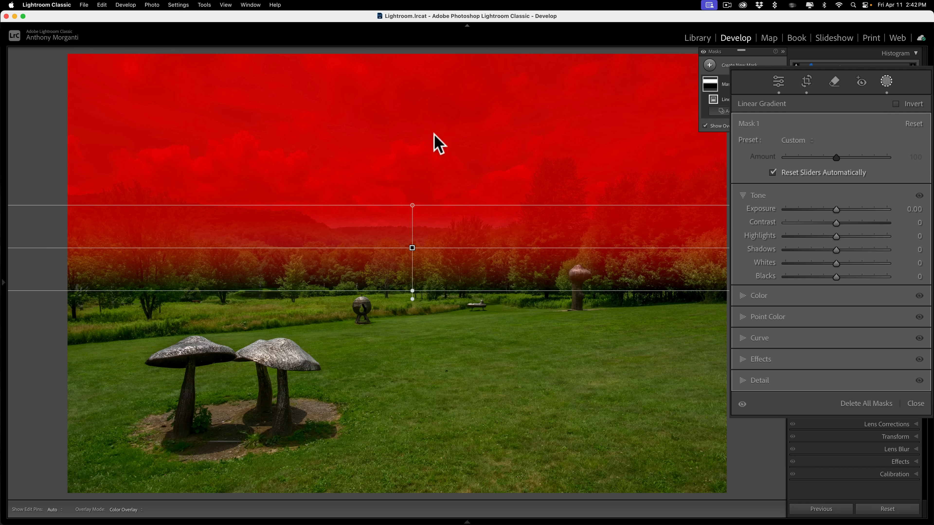
pyautogui.moveTo(764, 231)
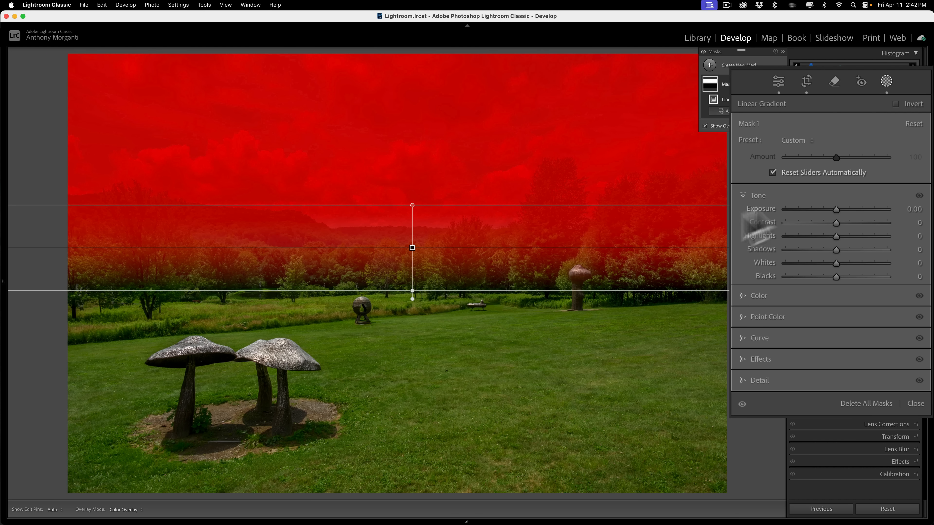
# Swing the mask's Exposure dark then bright to check its reach, leaving it near 0
pyautogui.moveTo(834, 209); pyautogui.dragTo(876, 209)
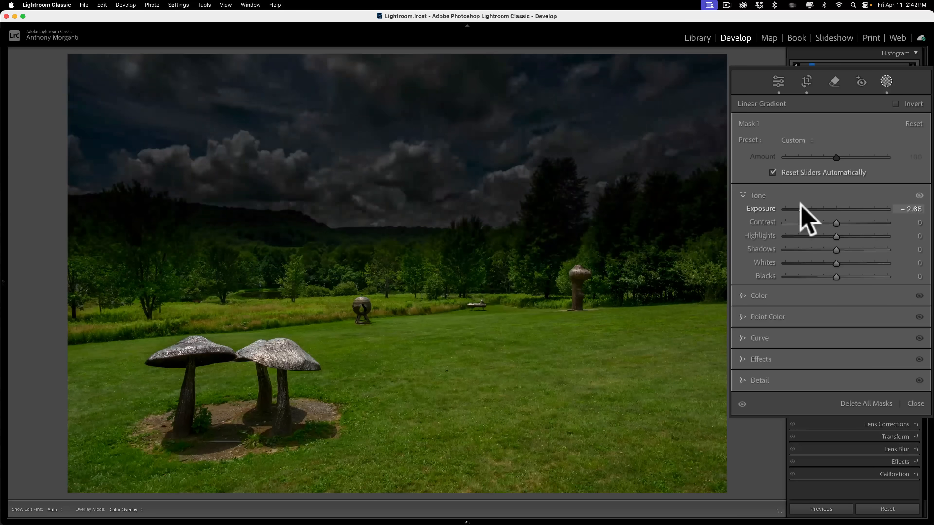
pyautogui.moveTo(796, 209); pyautogui.dragTo(842, 209)
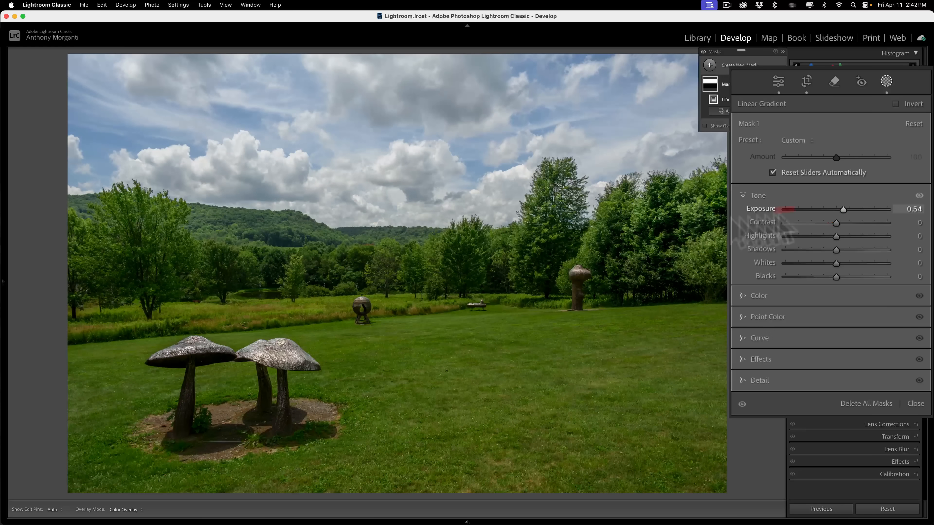
pyautogui.moveTo(843, 209); pyautogui.dragTo(849, 209)
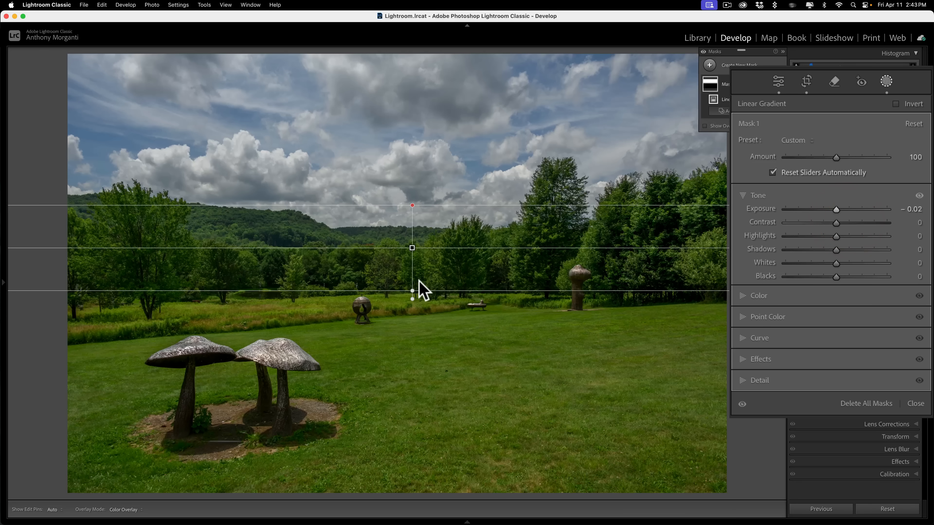
pyautogui.moveTo(811, 208)
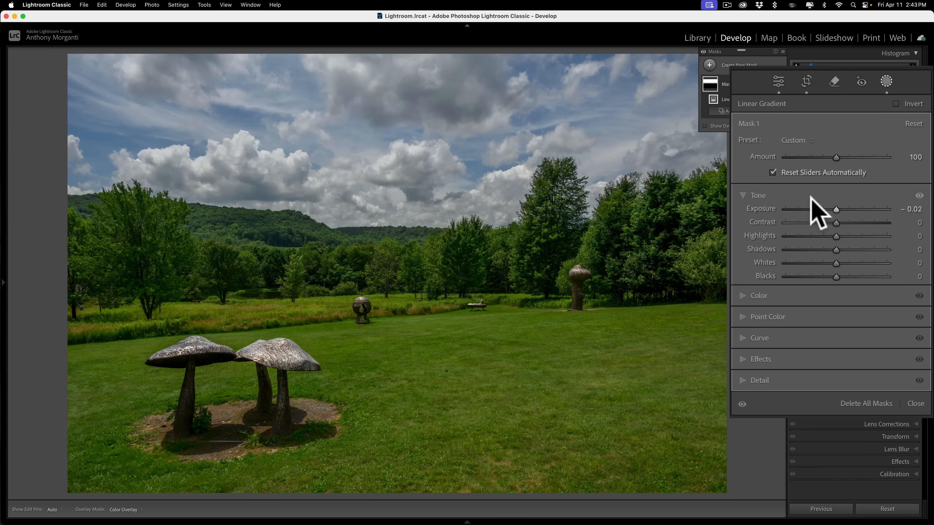
pyautogui.moveTo(836, 209); pyautogui.dragTo(833, 209)
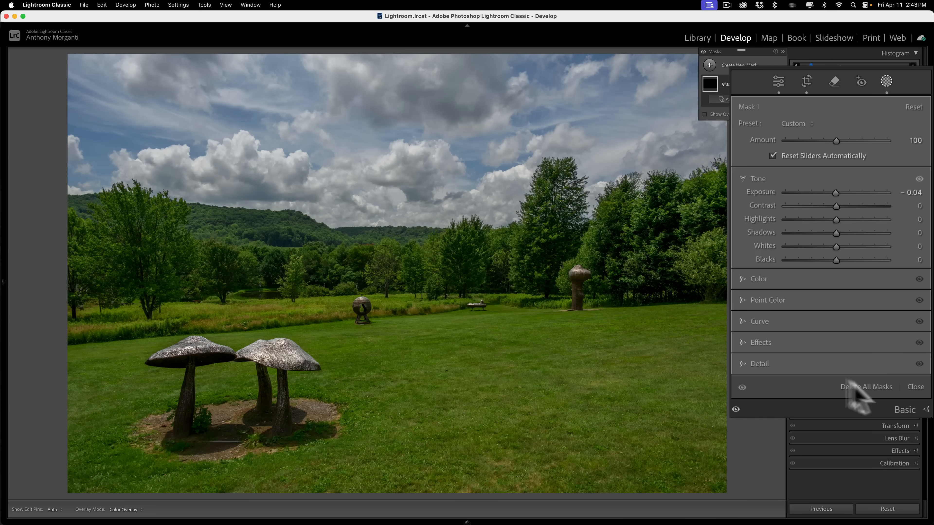
# Delete all masks and redraw a linear gradient fading from sky toward the round sculptures
pyautogui.click(865, 387)
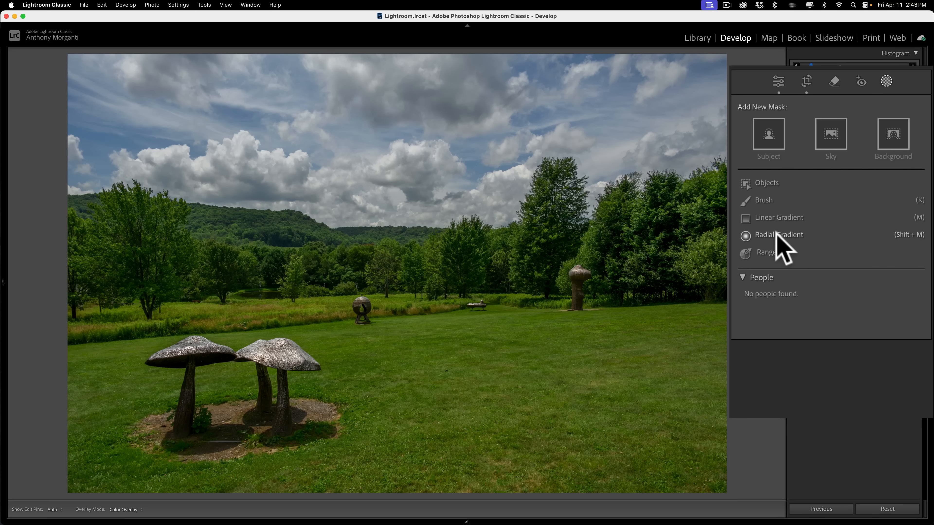
pyautogui.click(779, 217)
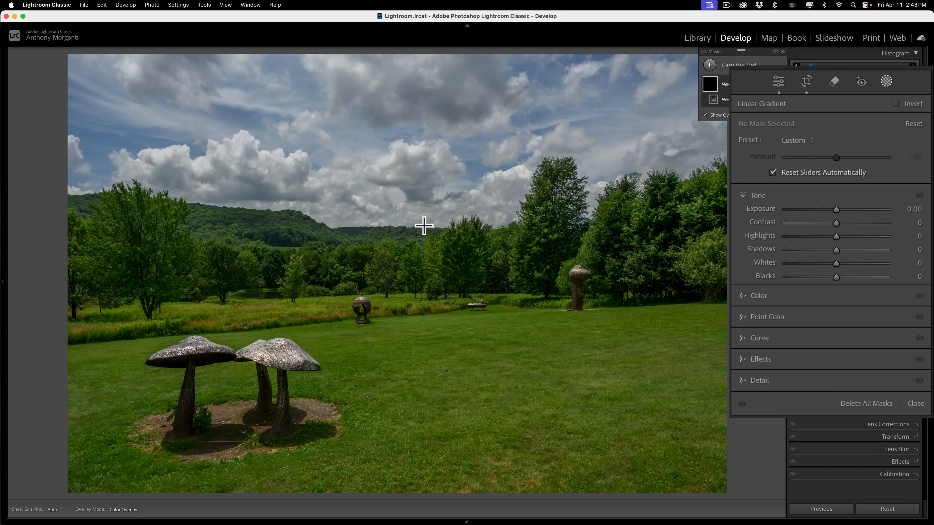
pyautogui.moveTo(419, 207)
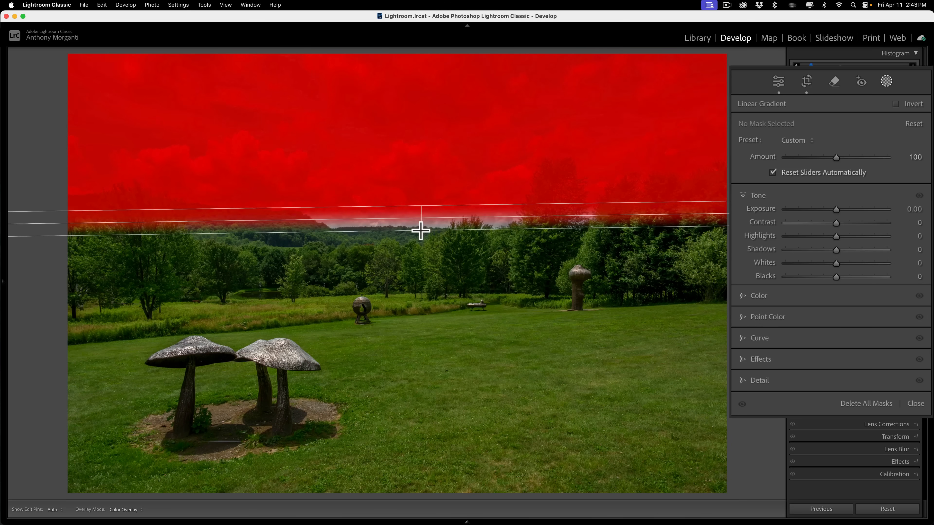
pyautogui.moveTo(421, 231); pyautogui.dragTo(421, 247)
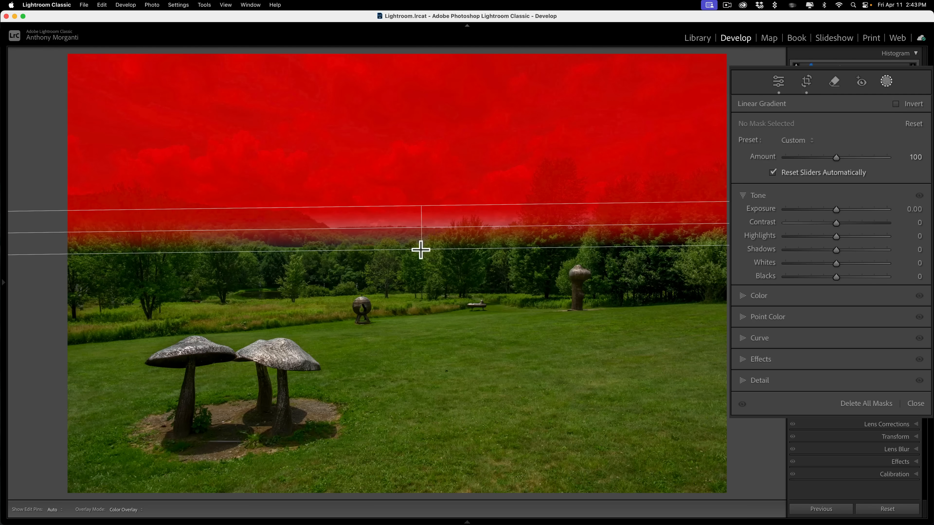
pyautogui.moveTo(419, 249); pyautogui.dragTo(421, 268)
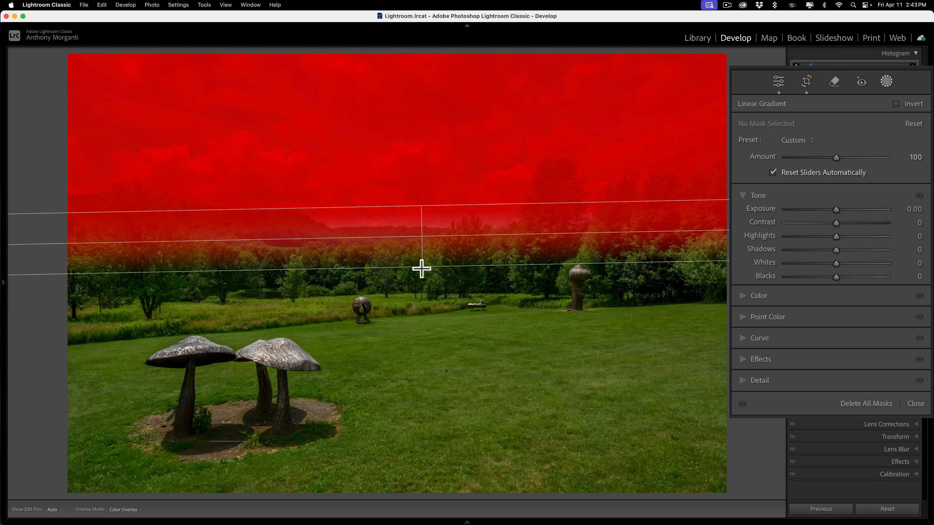
pyautogui.moveTo(421, 268); pyautogui.dragTo(421, 281)
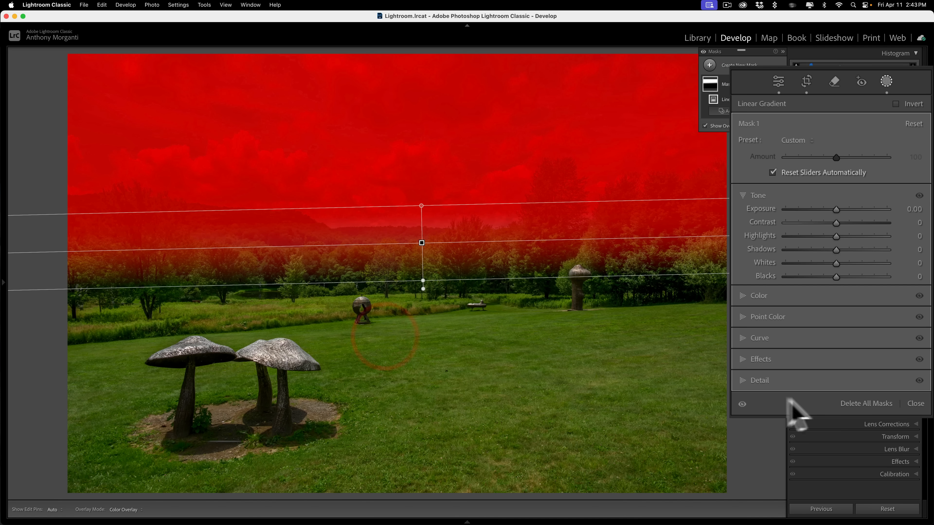
# Delete all masks and Option-drag a gradient that spreads outward from the treeline
pyautogui.click(914, 403)
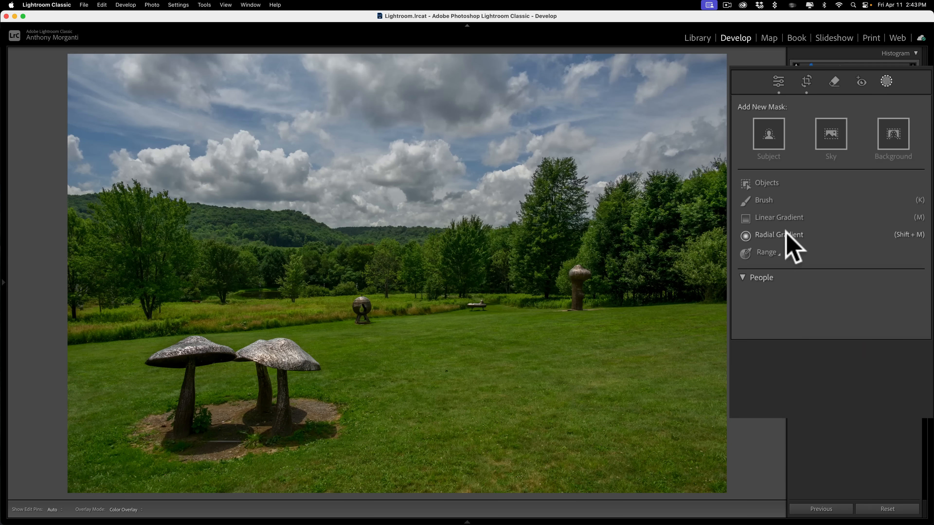
pyautogui.click(779, 217)
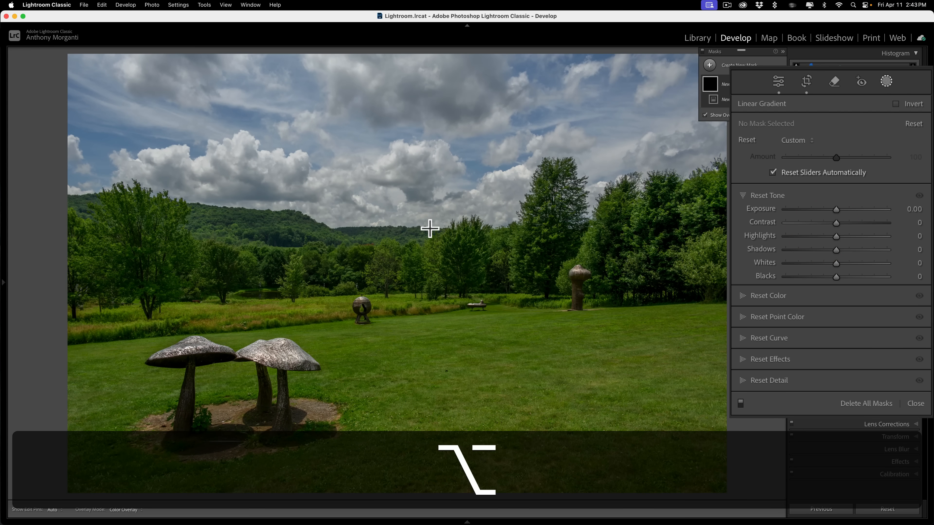
pyautogui.moveTo(430, 53); pyautogui.dragTo(429, 232)
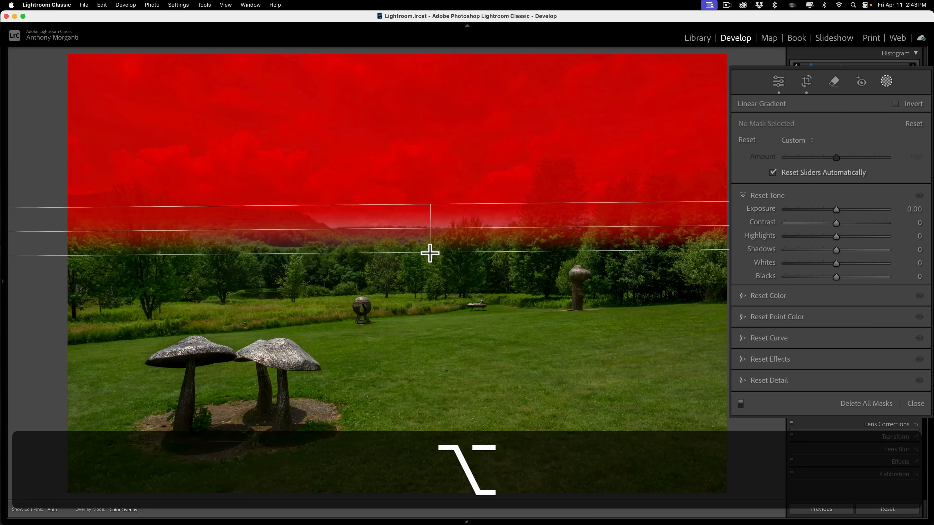
pyautogui.moveTo(430, 226); pyautogui.dragTo(430, 260)
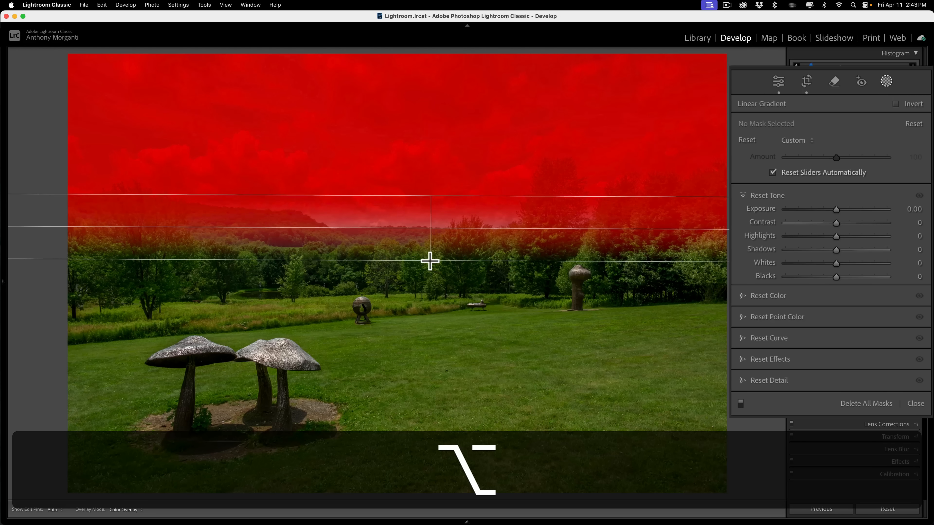
pyautogui.moveTo(429, 260); pyautogui.dragTo(429, 248)
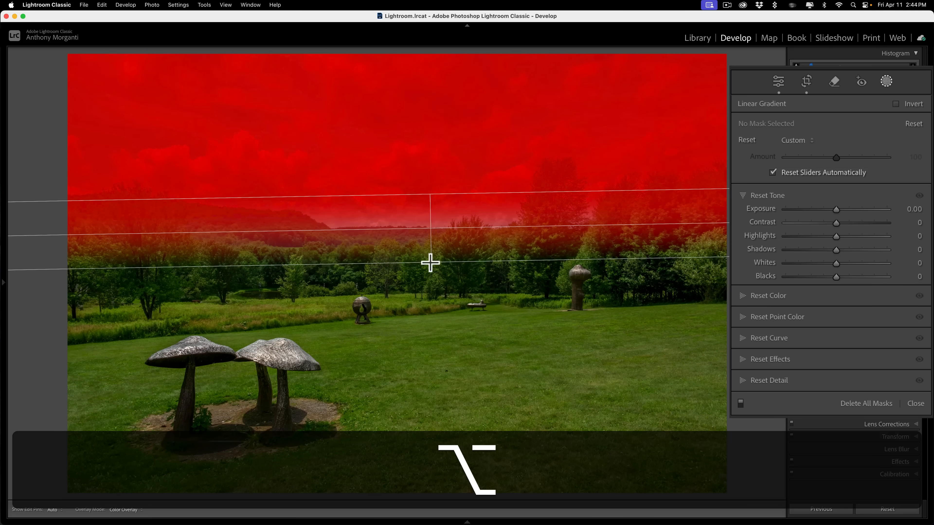
pyautogui.moveTo(429, 263); pyautogui.dragTo(433, 271)
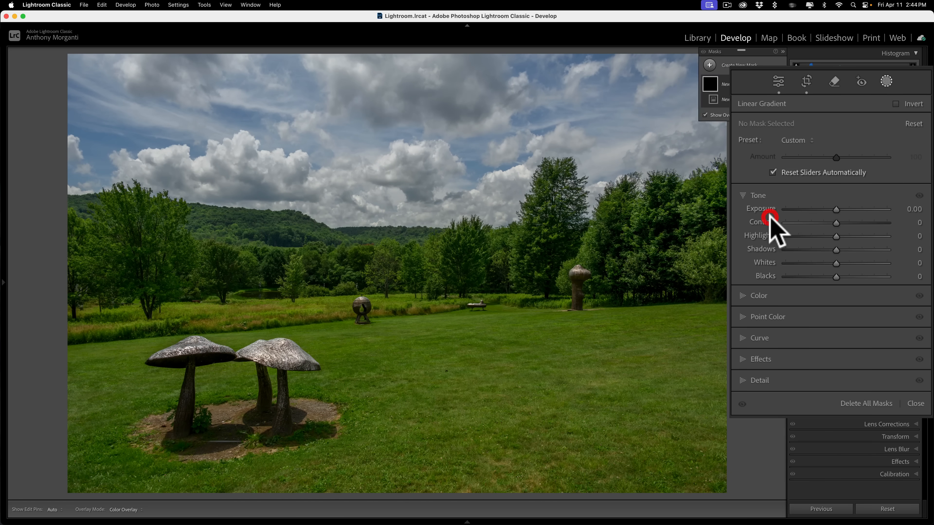
pyautogui.moveTo(405, 260)
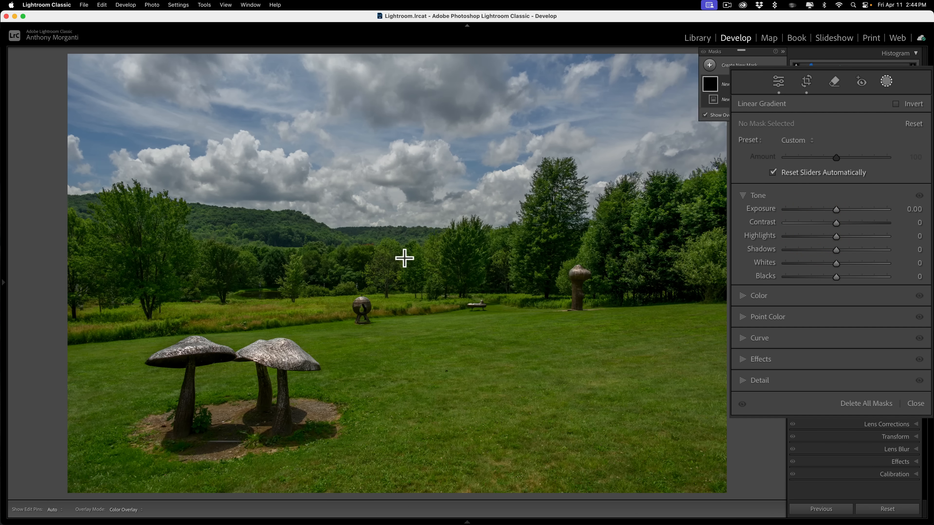
pyautogui.moveTo(408, 248)
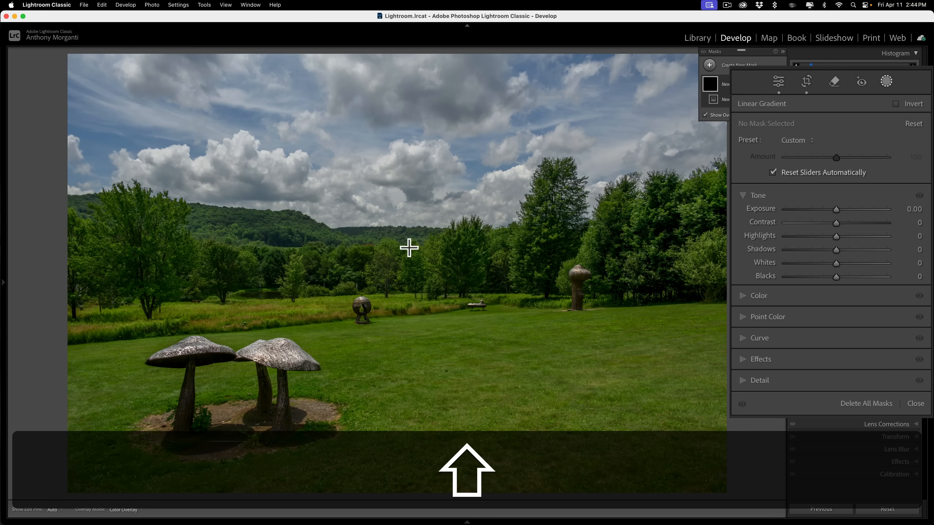
# Draw a perfectly level gradient centred on the treeline, widened down through the trees
pyautogui.press('Alt')
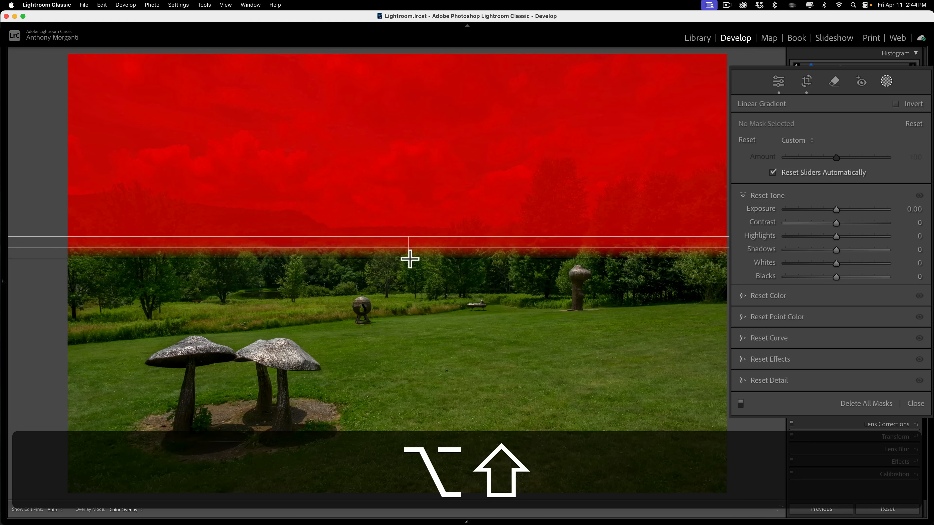
pyautogui.moveTo(409, 258); pyautogui.dragTo(417, 302)
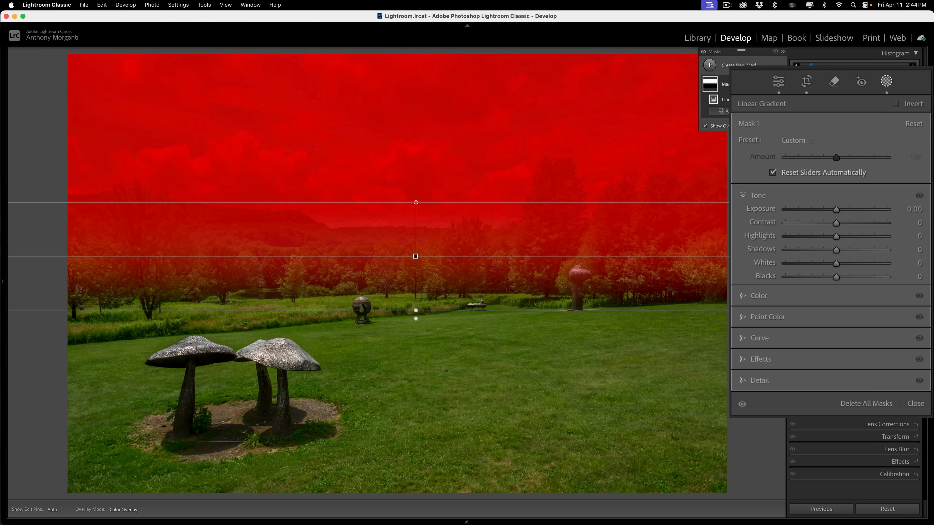
pyautogui.moveTo(836, 220); pyautogui.dragTo(871, 220)
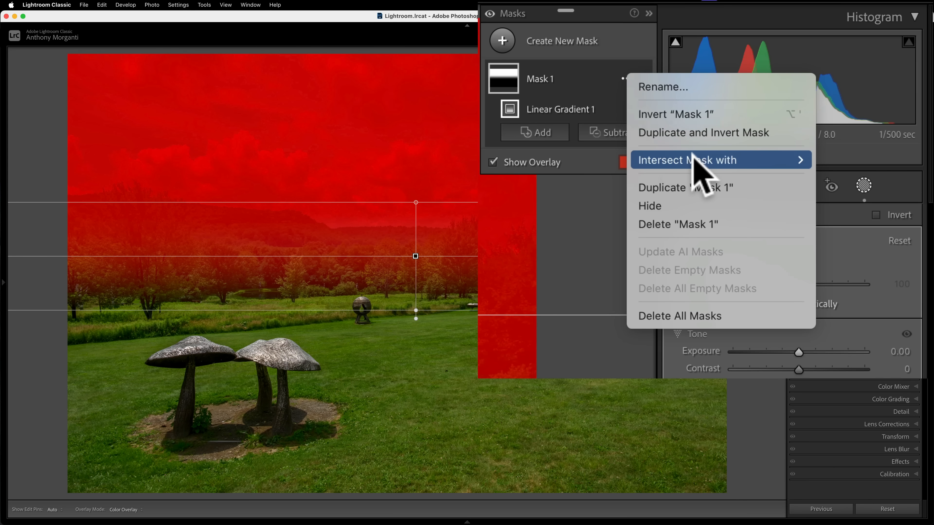
pyautogui.moveTo(777, 169)
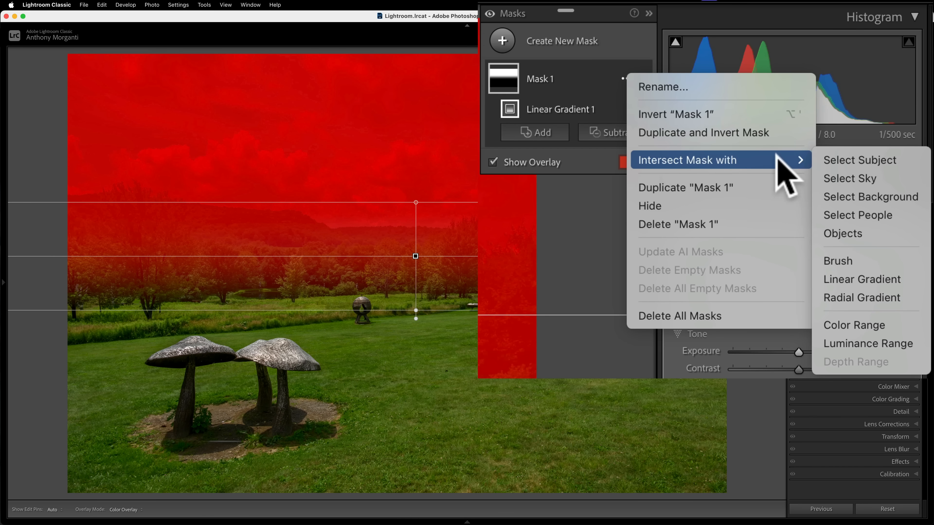
pyautogui.moveTo(857, 292)
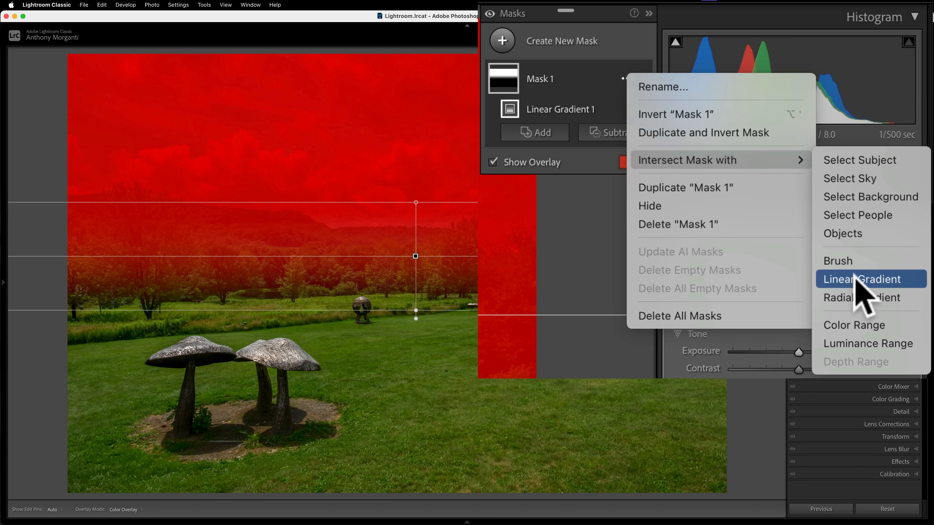
# Intersect the mask with an inverted level gradient so only the tree band stays selected
pyautogui.click(861, 279)
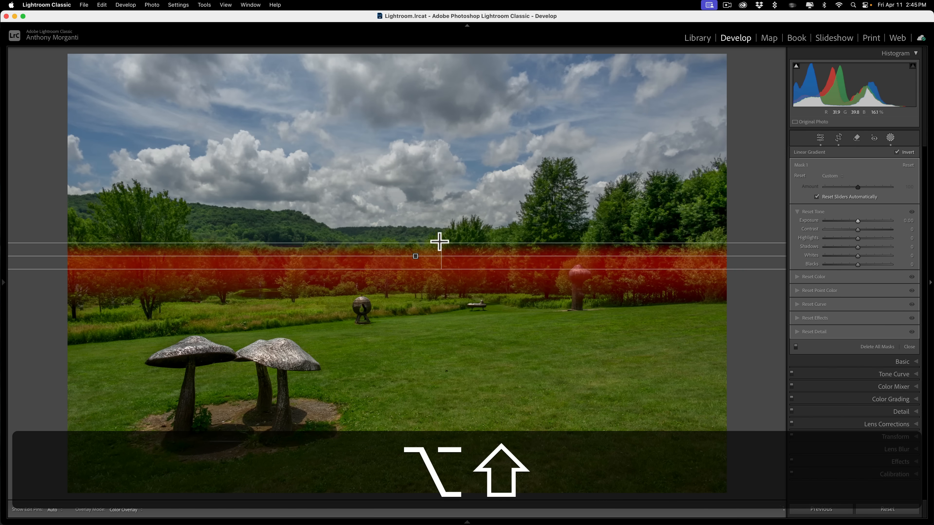
pyautogui.moveTo(440, 255); pyautogui.dragTo(430, 184)
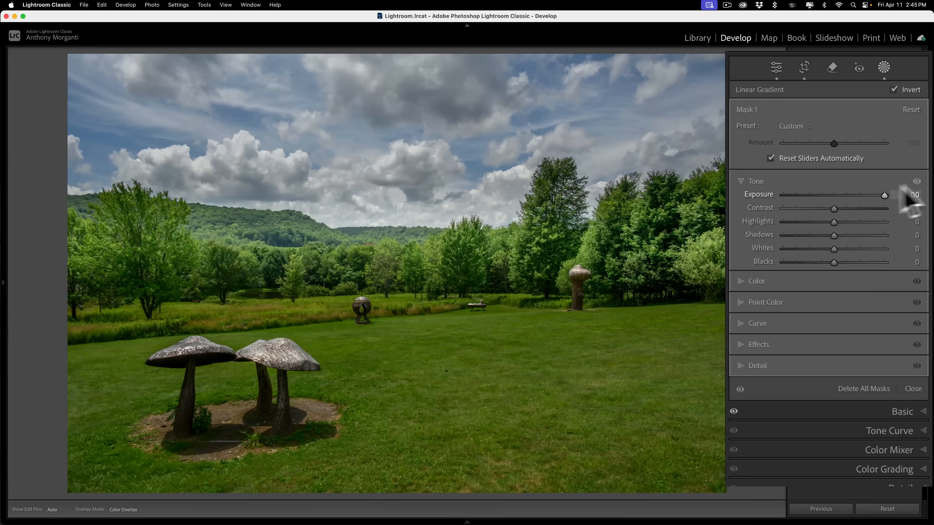
# Push the mask's Exposure high to confirm only the trees brighten, then settle it back
pyautogui.moveTo(886, 194); pyautogui.dragTo(929, 195)
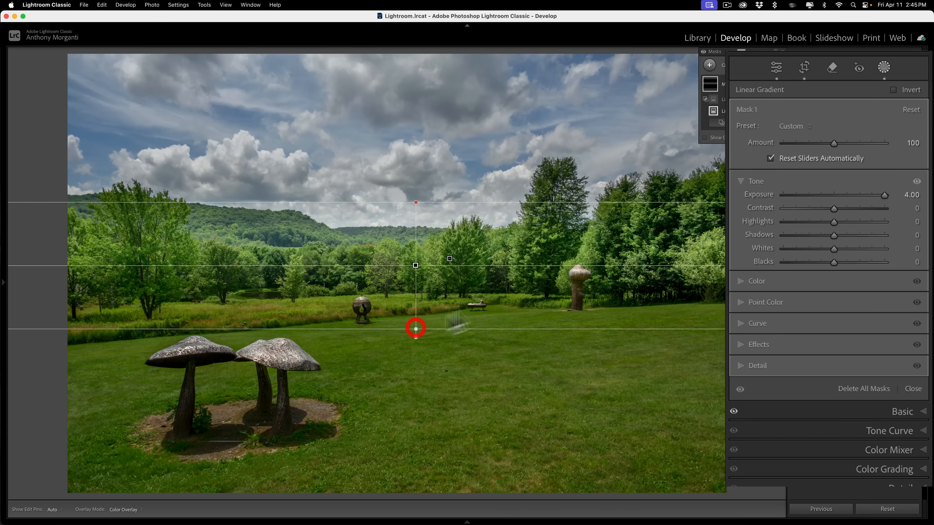
pyautogui.moveTo(881, 194); pyautogui.dragTo(863, 194)
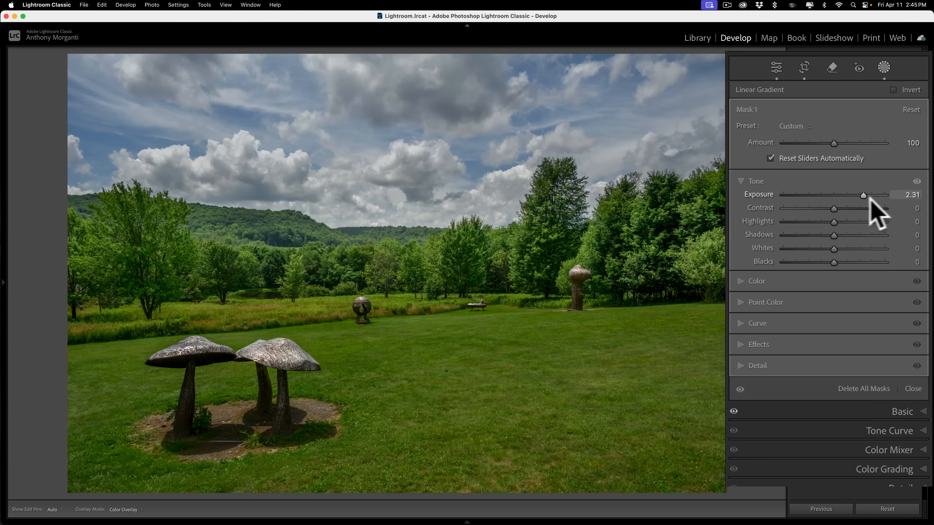
pyautogui.moveTo(864, 194); pyautogui.dragTo(884, 195)
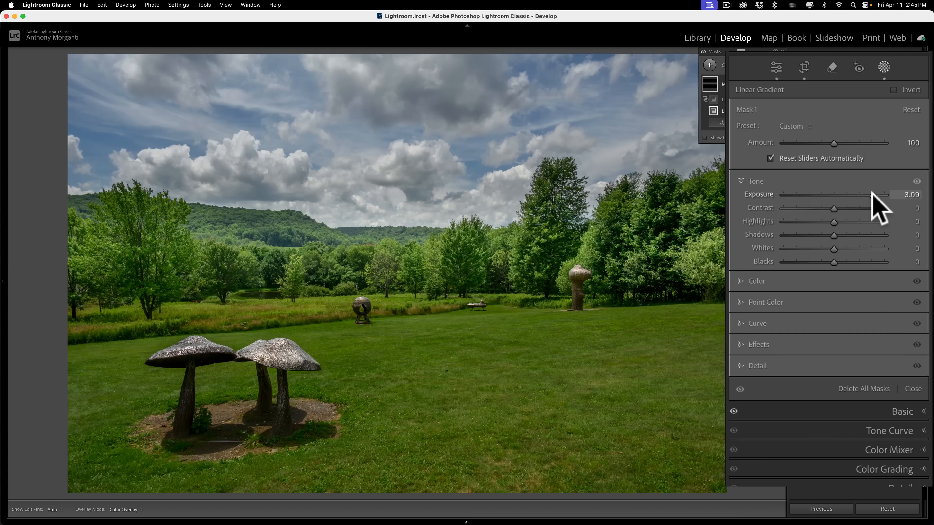
pyautogui.moveTo(878, 194); pyautogui.dragTo(863, 195)
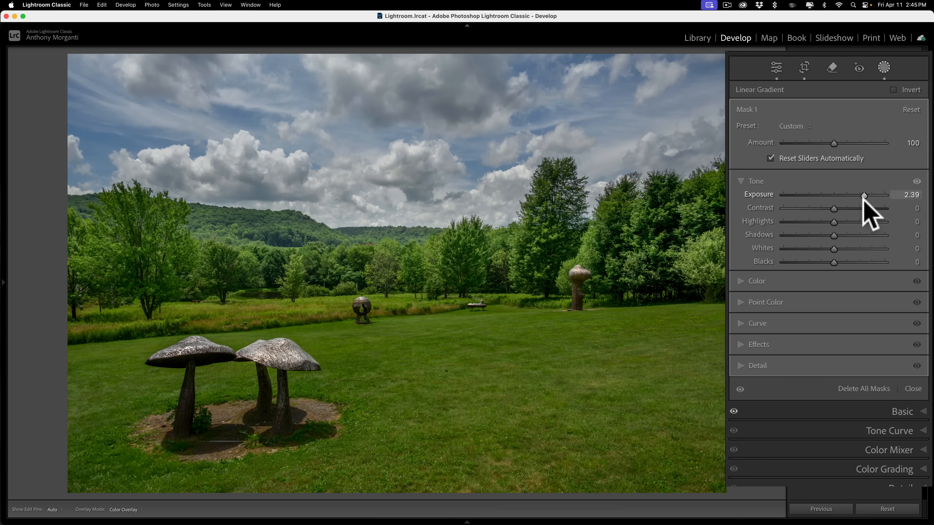
pyautogui.moveTo(865, 194); pyautogui.dragTo(833, 194)
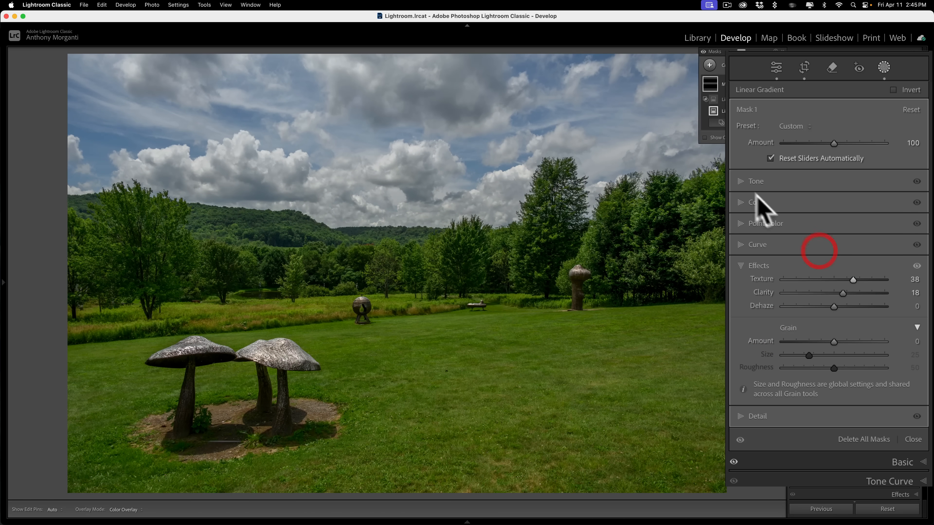
# Lift the masked trees' Shadows to +100 and pull Contrast down to about -65
pyautogui.click(756, 181)
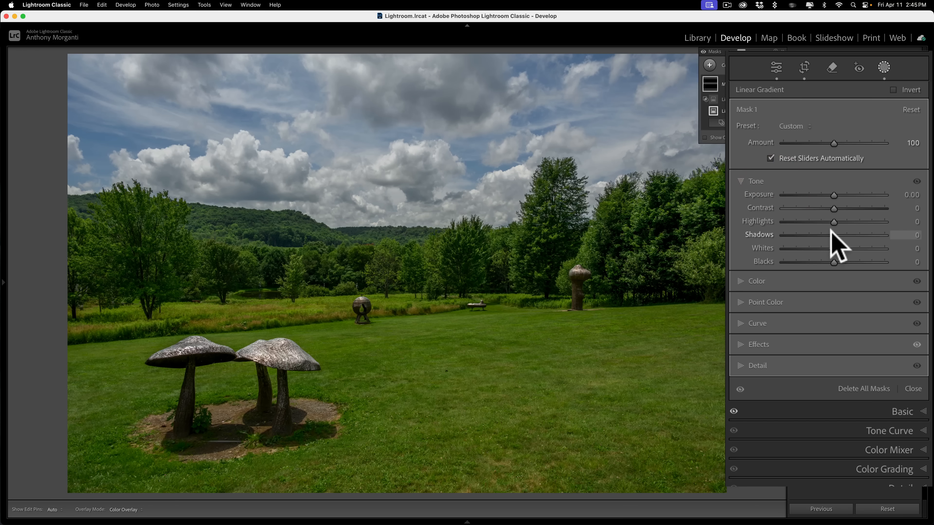
pyautogui.moveTo(833, 234); pyautogui.dragTo(886, 235)
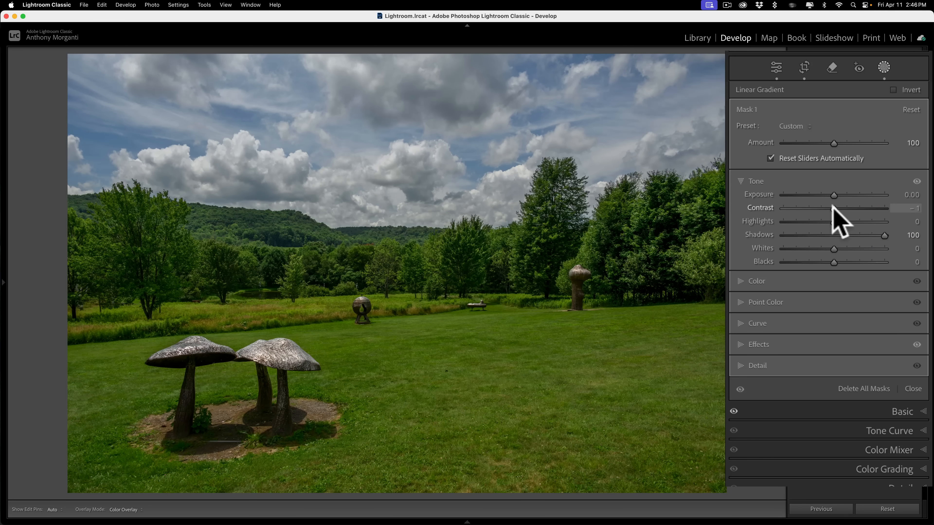
pyautogui.moveTo(833, 208); pyautogui.dragTo(802, 208)
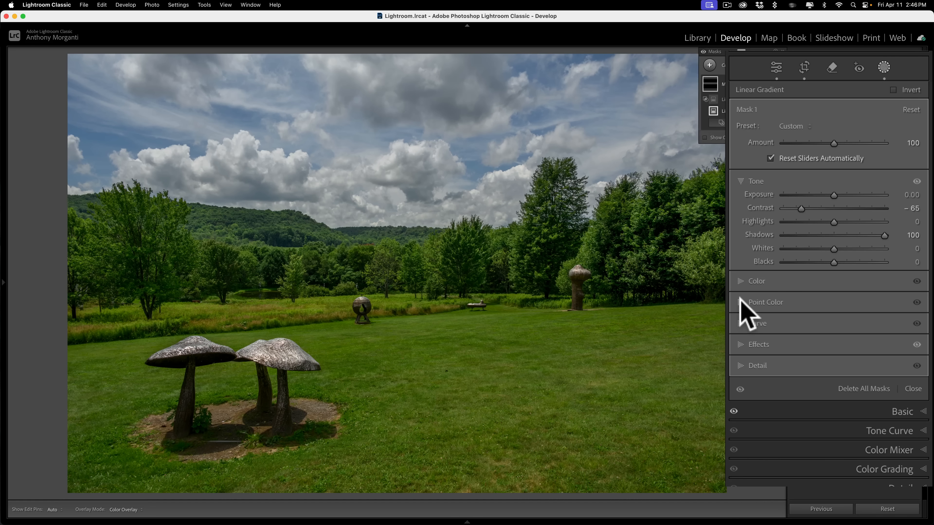
# In Point Color, sample the right-hand tree greens and raise their Lum Shift
pyautogui.click(765, 303)
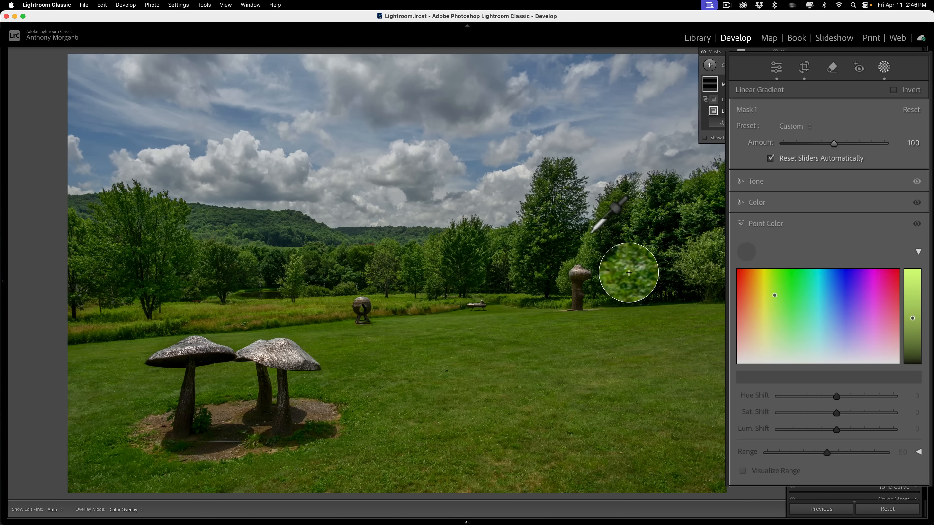
pyautogui.click(628, 273)
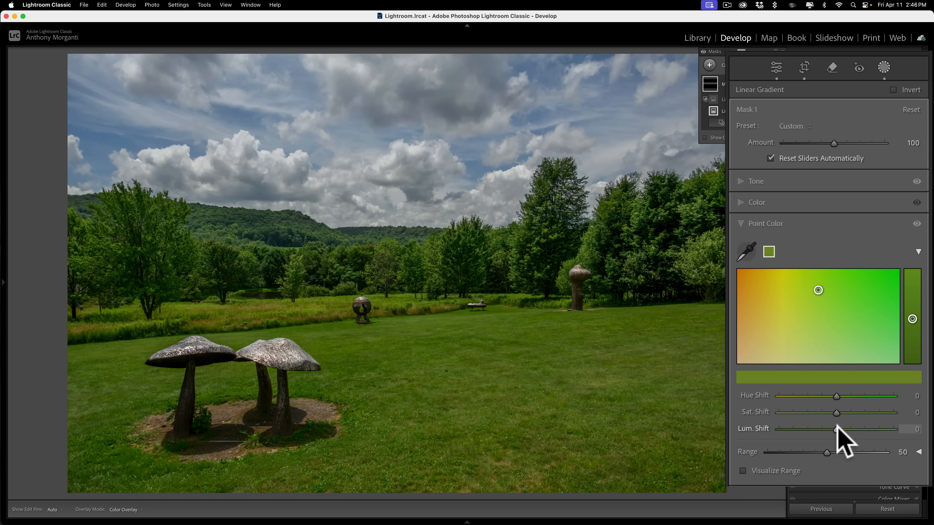
pyautogui.moveTo(836, 429); pyautogui.dragTo(858, 429)
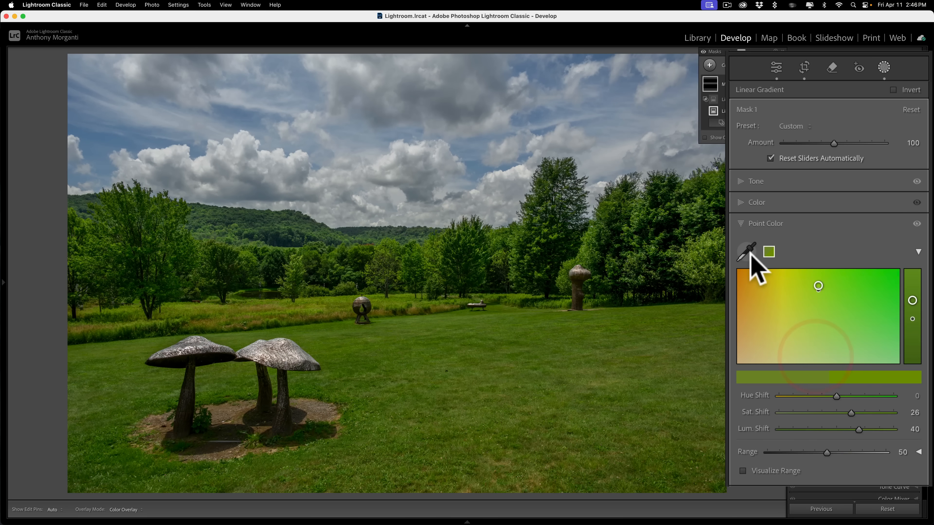
# Sample a second green from the photo and lower its brightness
pyautogui.click(746, 251)
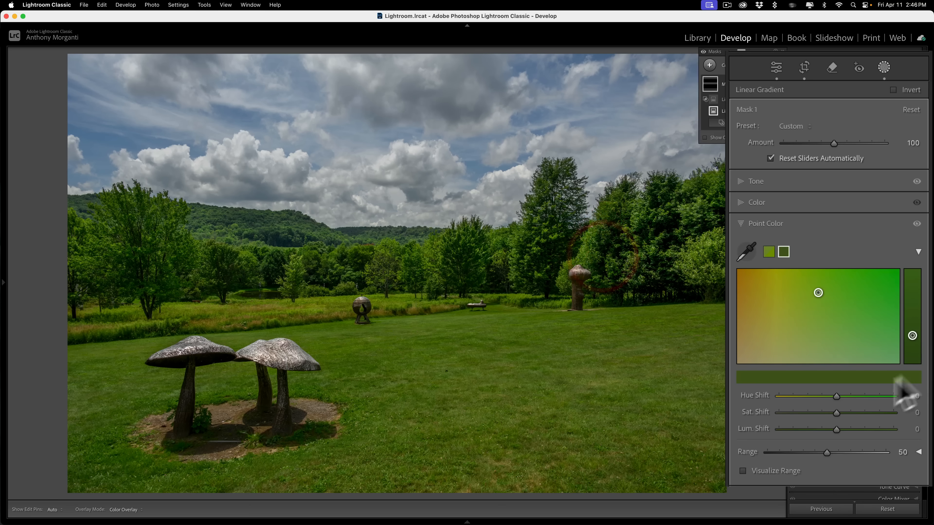
pyautogui.moveTo(836, 412); pyautogui.dragTo(840, 412)
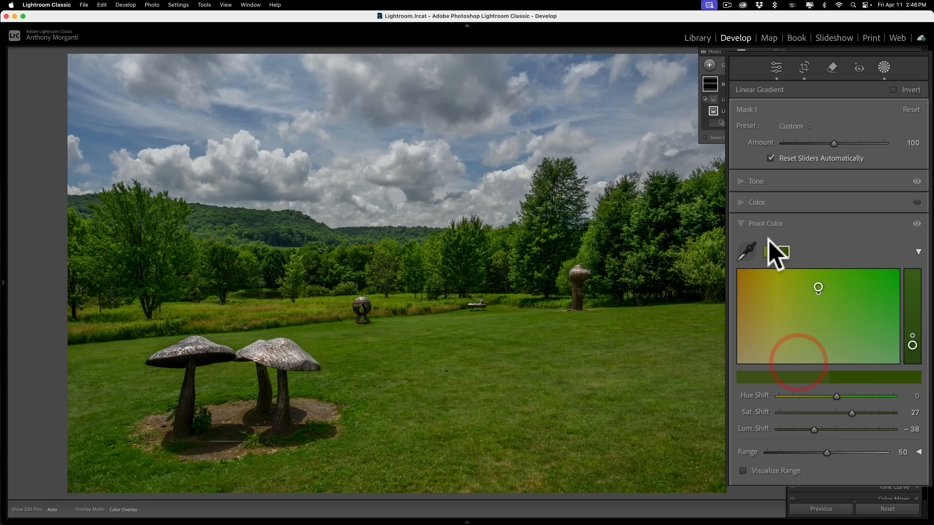
pyautogui.click(741, 223)
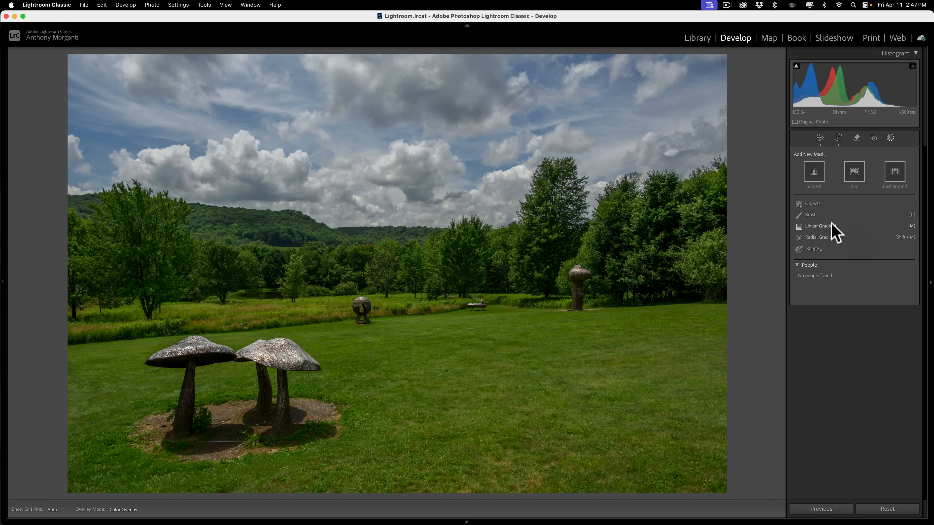
# Paint a new auto-masked brush mask across the whole midground tree line
pyautogui.click(810, 214)
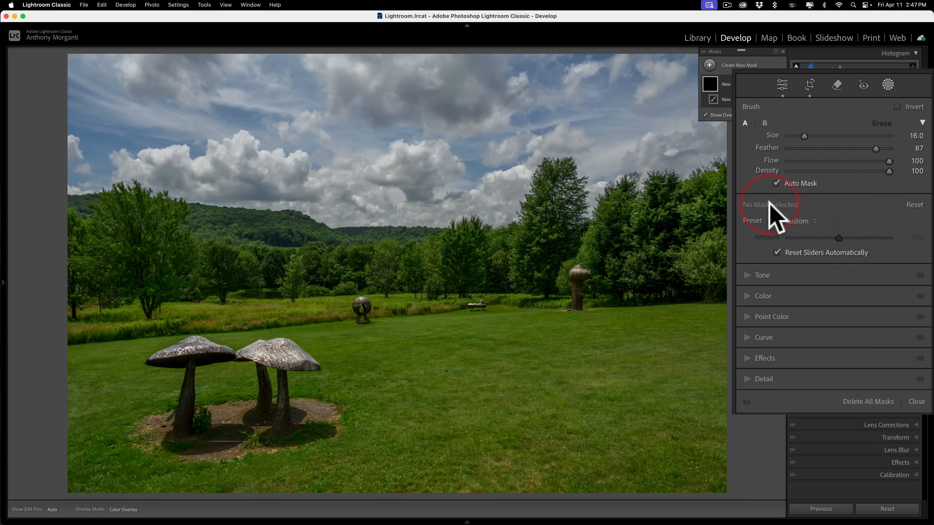
pyautogui.moveTo(119, 243)
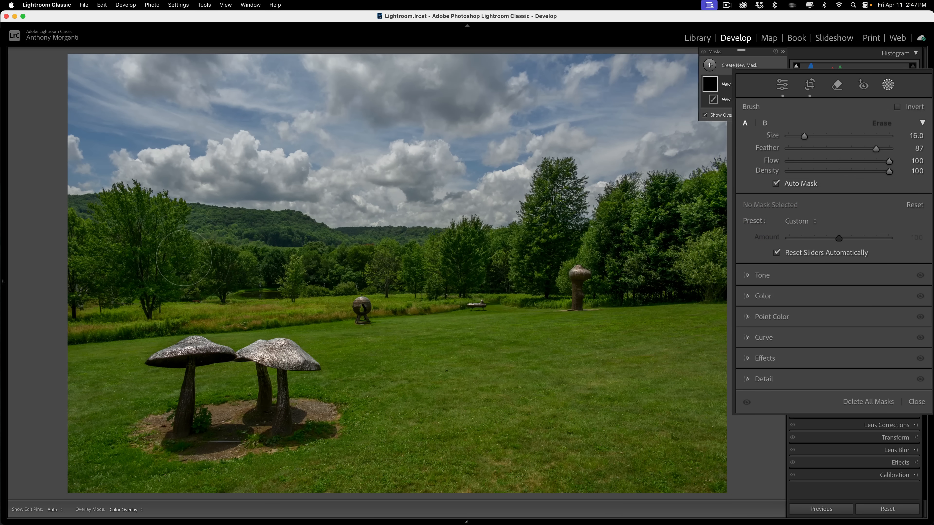
pyautogui.moveTo(184, 257)
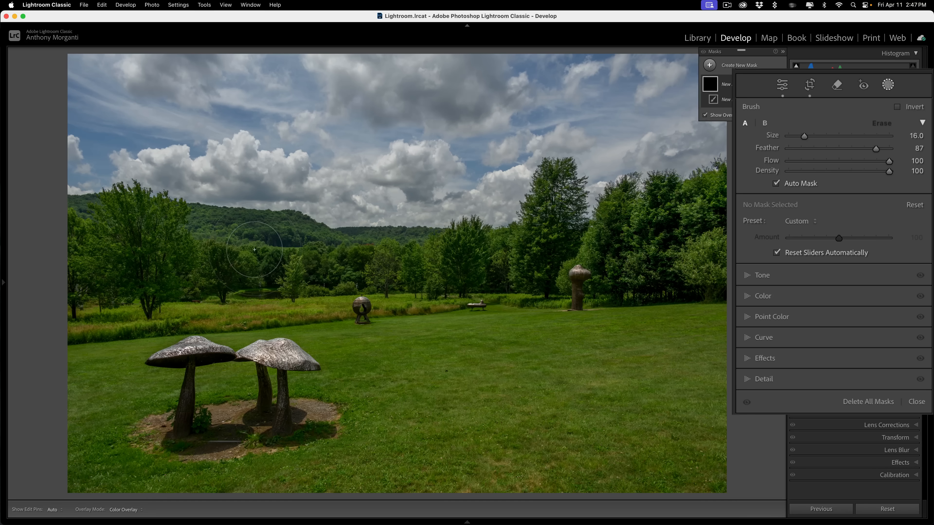
pyautogui.moveTo(252, 249)
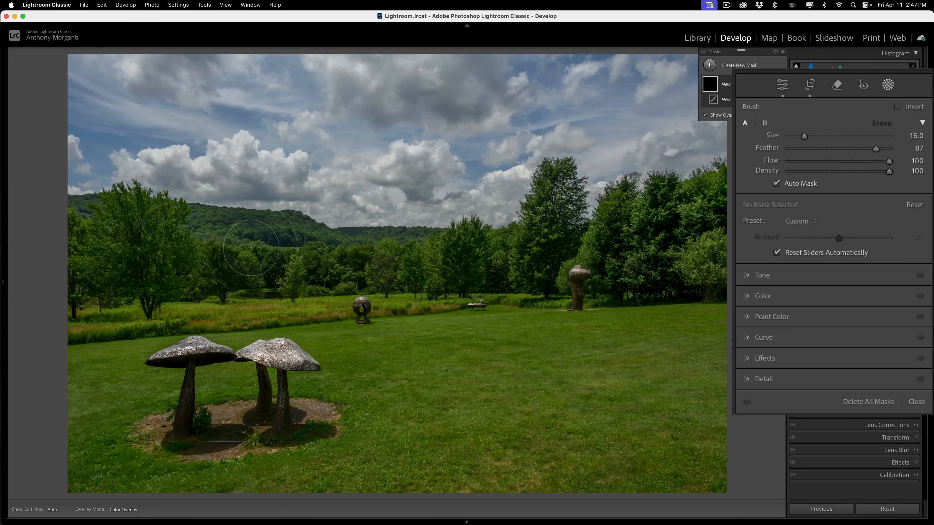
pyautogui.moveTo(244, 247)
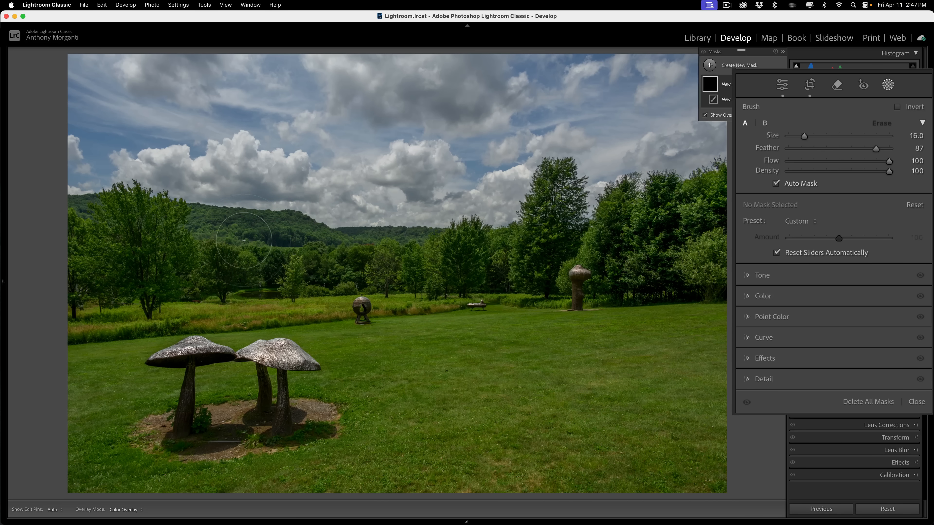
pyautogui.moveTo(245, 255)
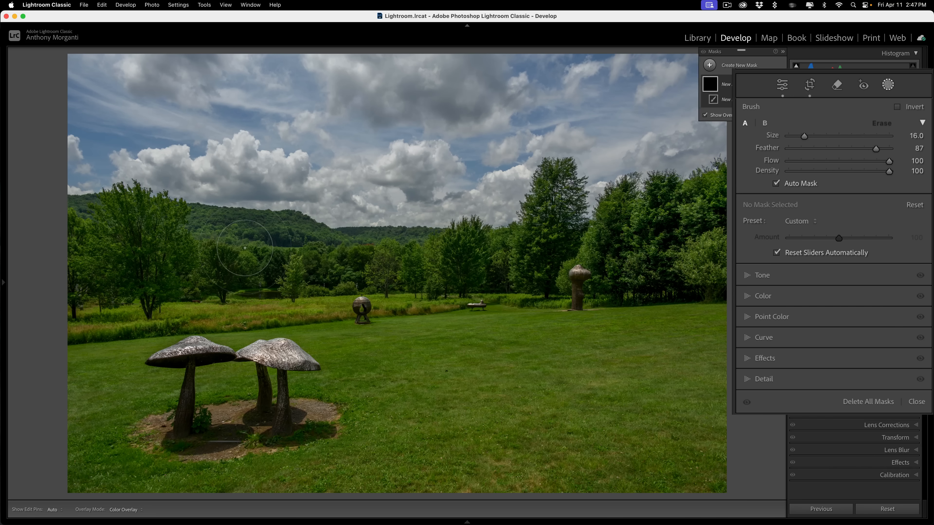
pyautogui.moveTo(244, 248); pyautogui.dragTo(161, 256)
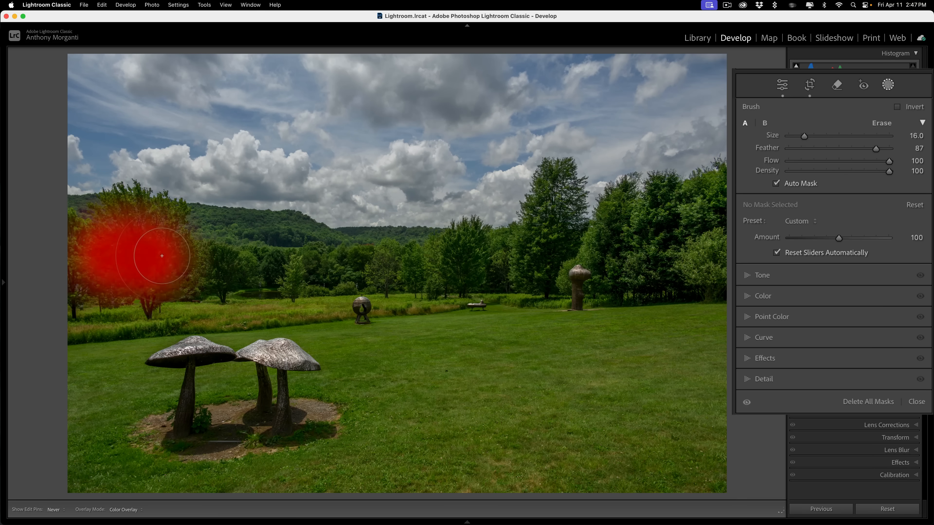
pyautogui.moveTo(161, 256); pyautogui.dragTo(456, 263)
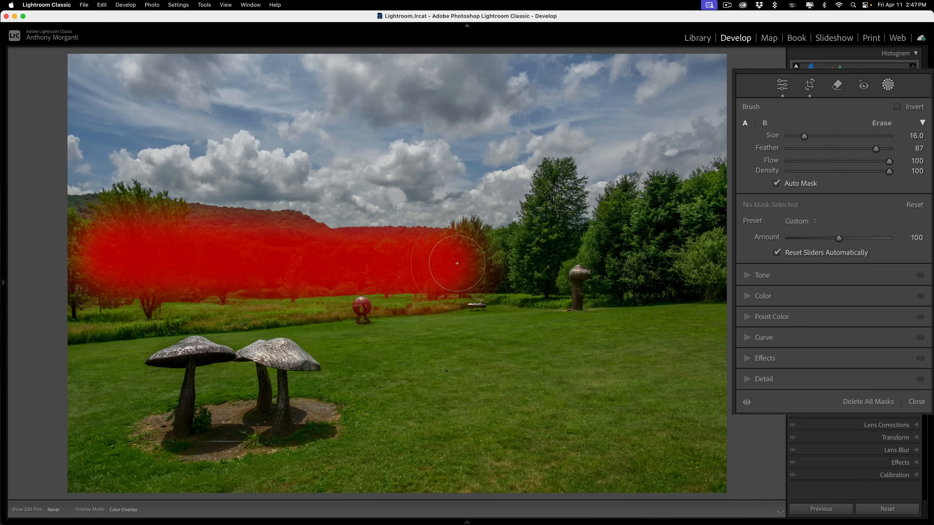
pyautogui.moveTo(457, 263); pyautogui.dragTo(644, 230)
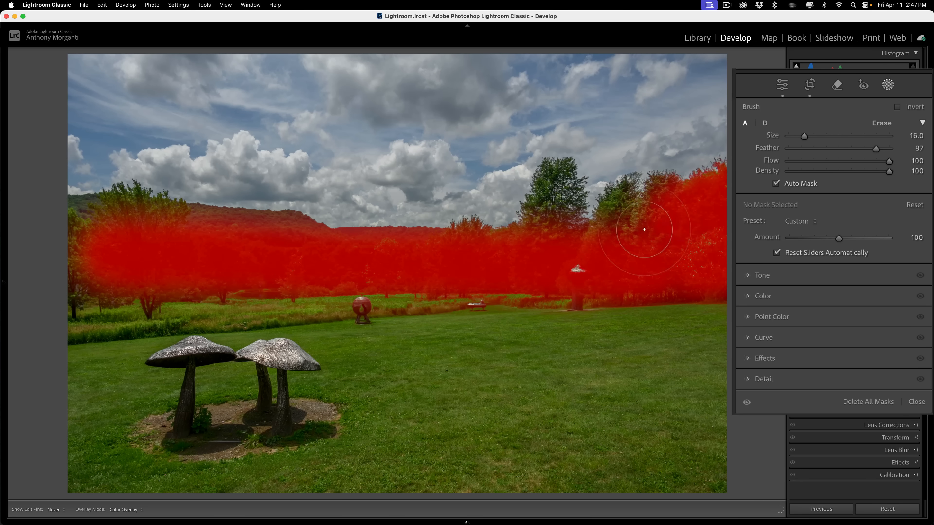
pyautogui.moveTo(643, 230); pyautogui.dragTo(357, 266)
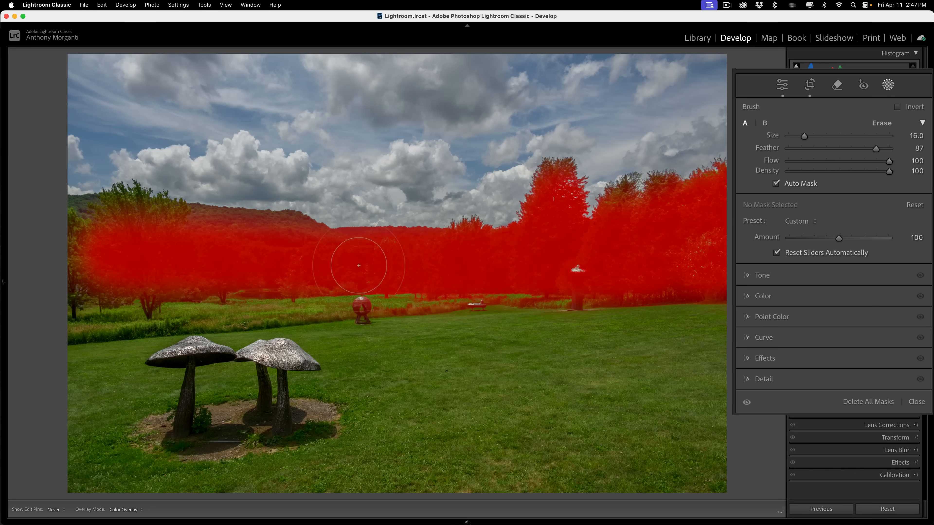
pyautogui.moveTo(358, 266); pyautogui.dragTo(93, 289)
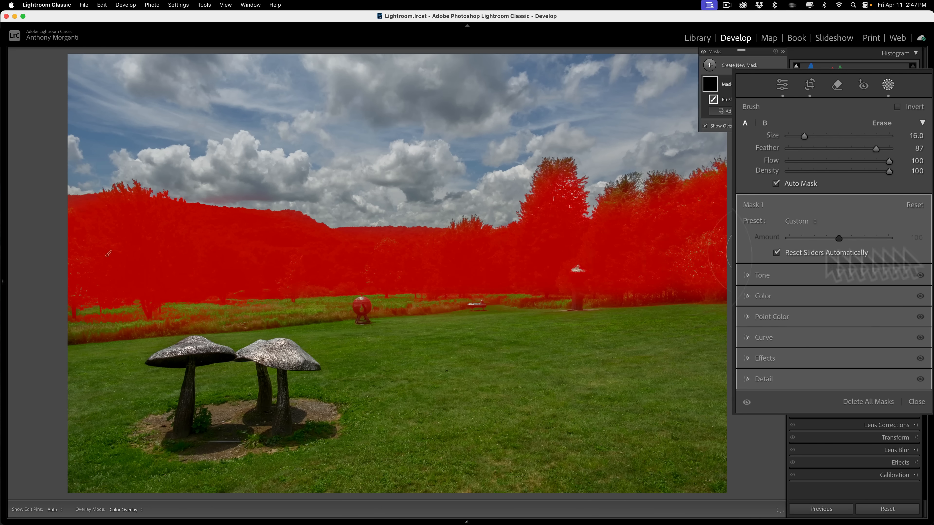
# In Effects, raise the Texture of the brushed trees
pyautogui.click(762, 275)
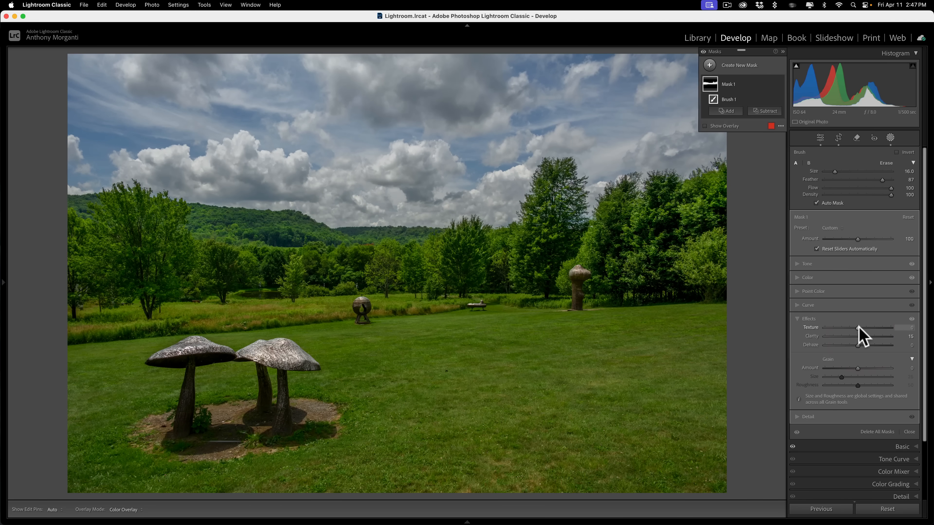
pyautogui.moveTo(847, 327); pyautogui.dragTo(866, 328)
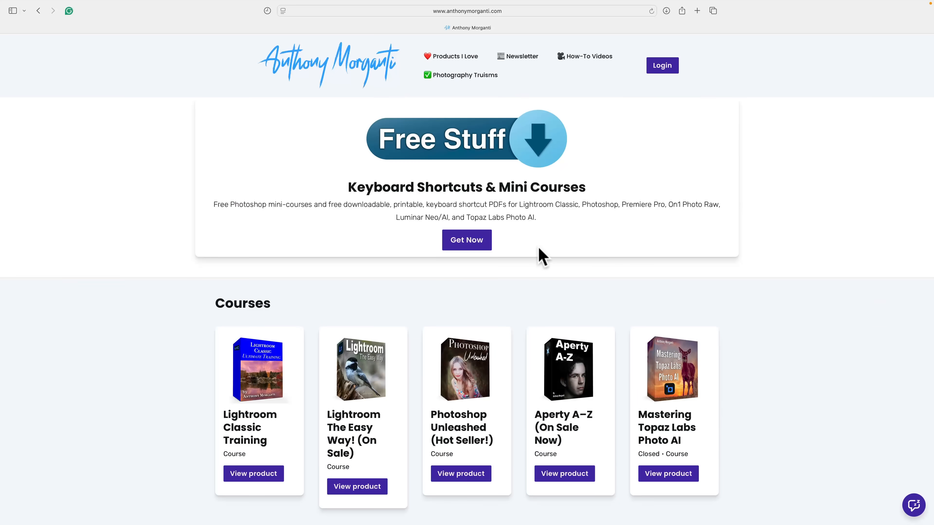
pyautogui.scroll(-3)
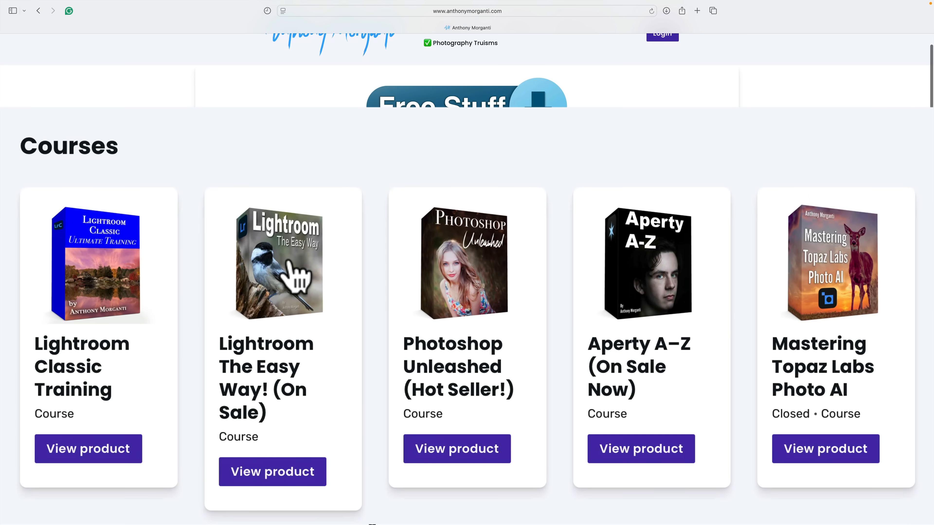
pyautogui.moveTo(70, 370)
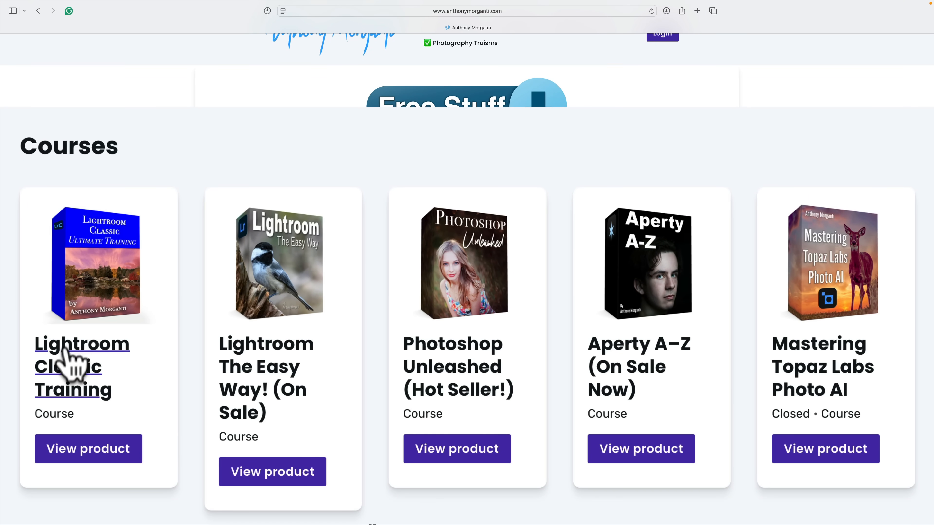
pyautogui.moveTo(347, 430)
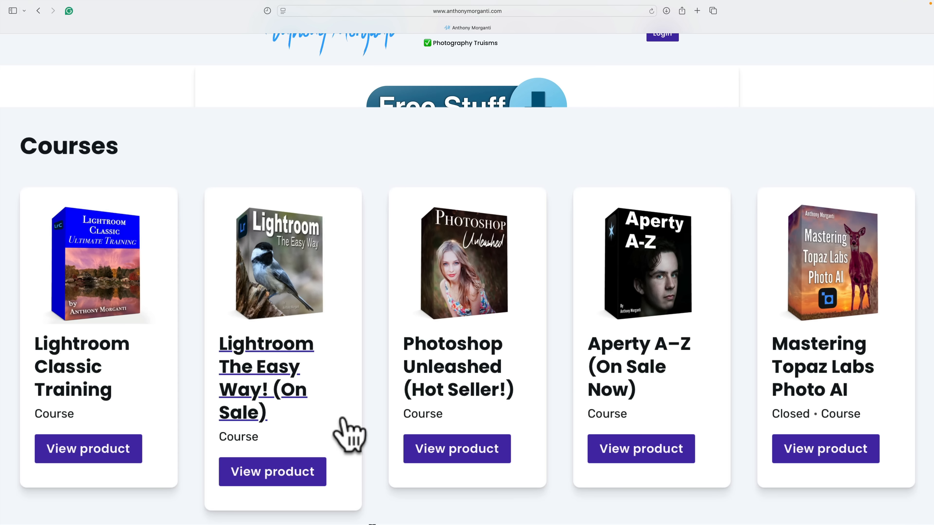
pyautogui.moveTo(266, 188)
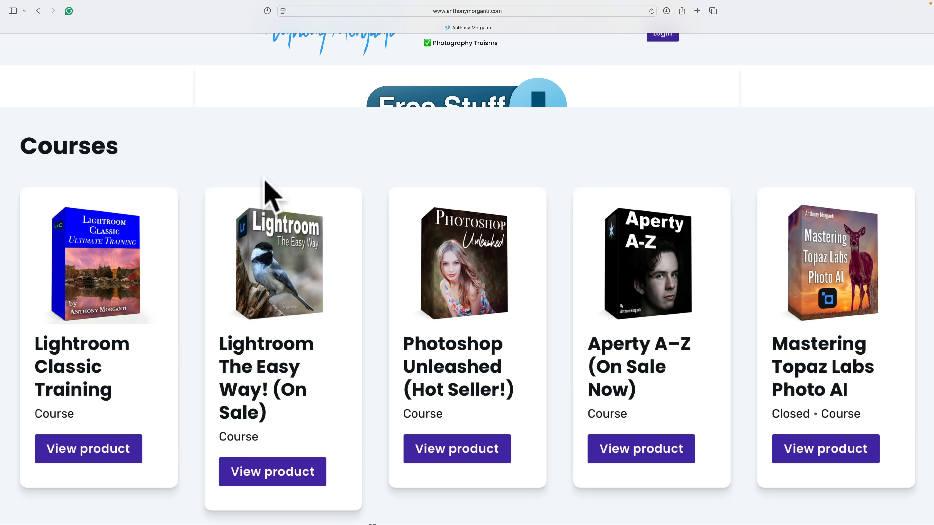
pyautogui.scroll(-3)
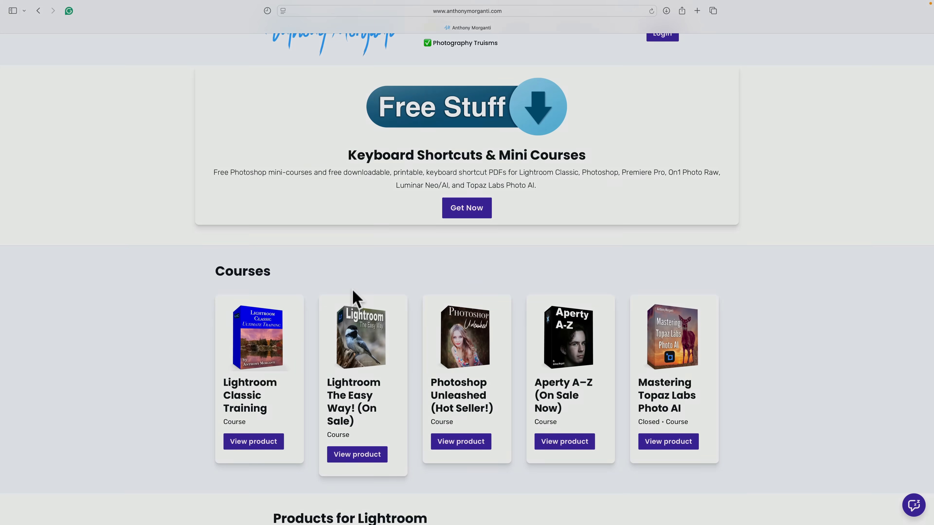